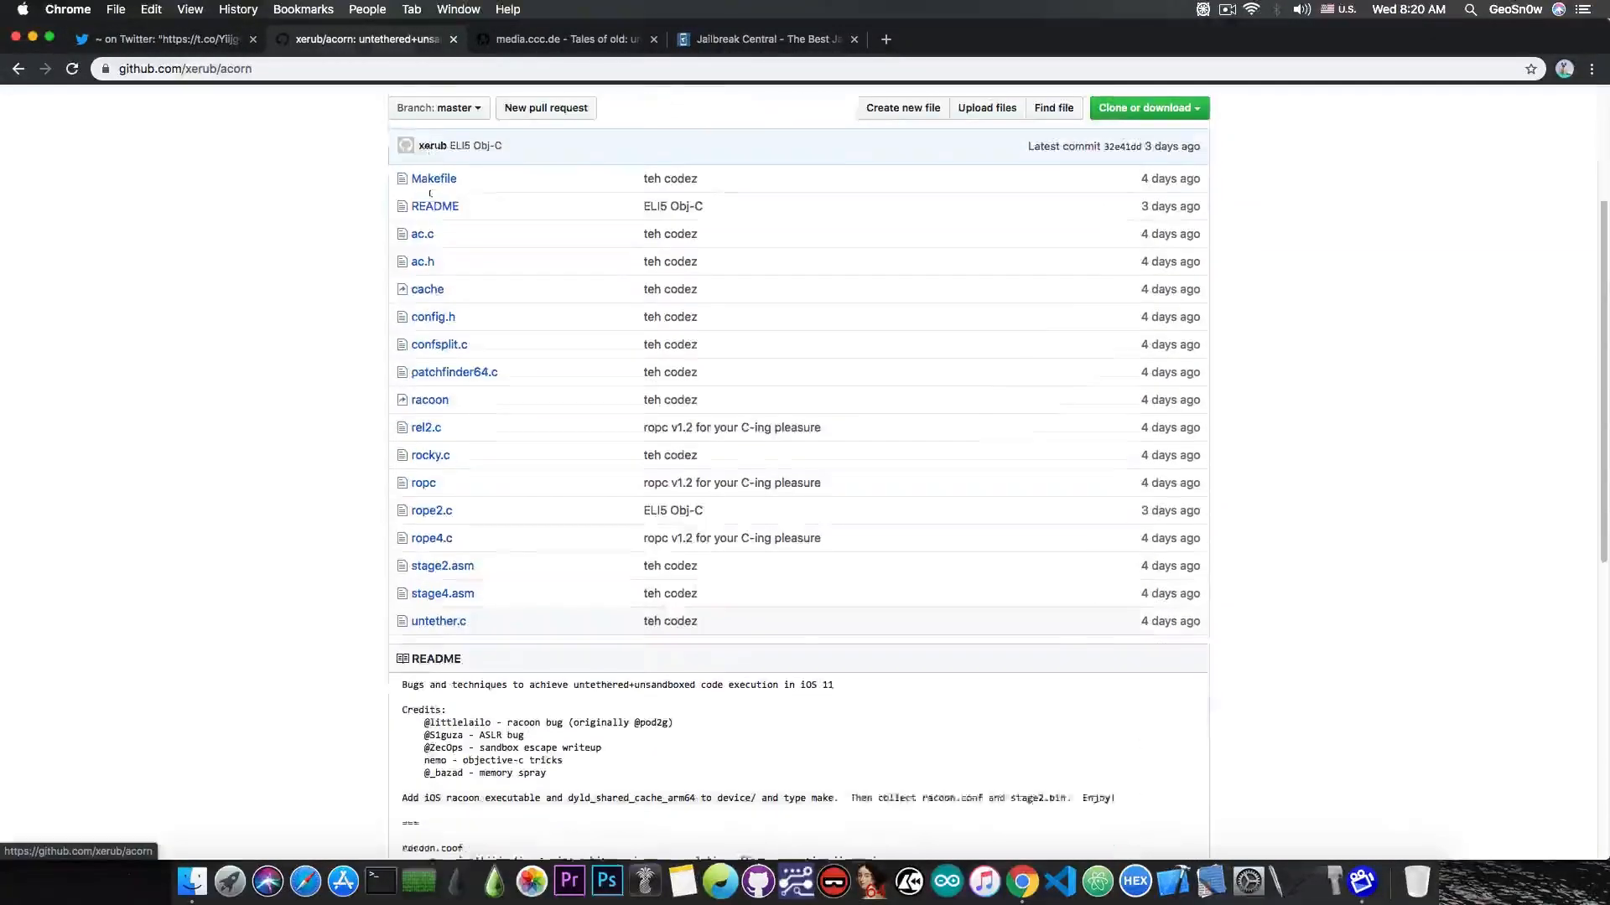
Review the acorn file list and README notes on racoon.conf and the stage1–stage2 exploits.
scroll(down, 3)
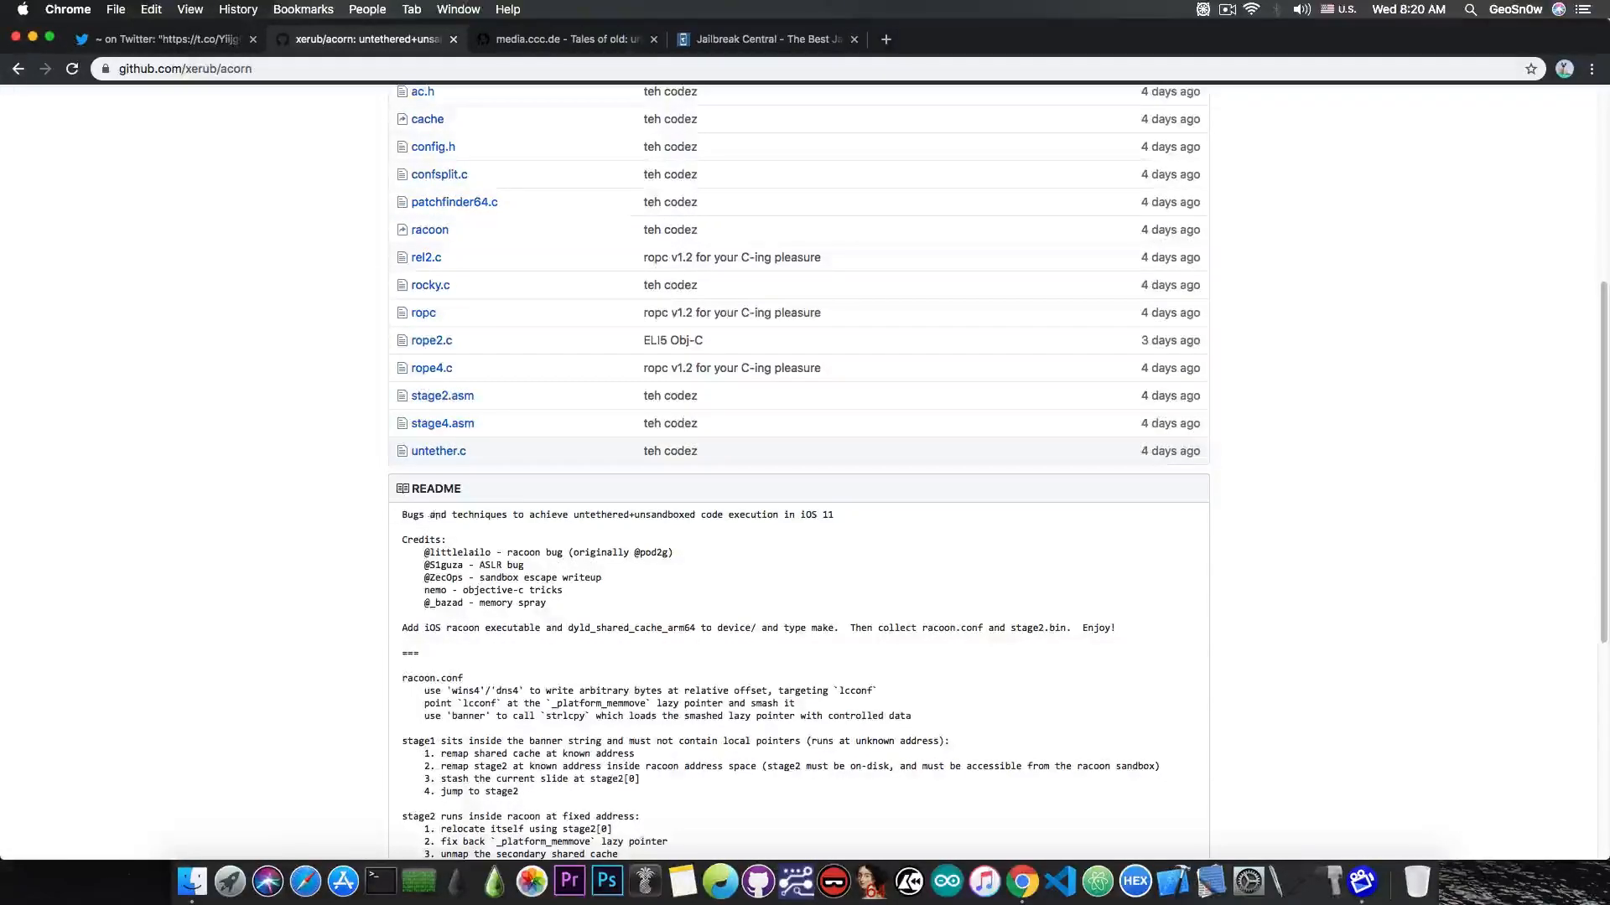
mouse_move(627, 527)
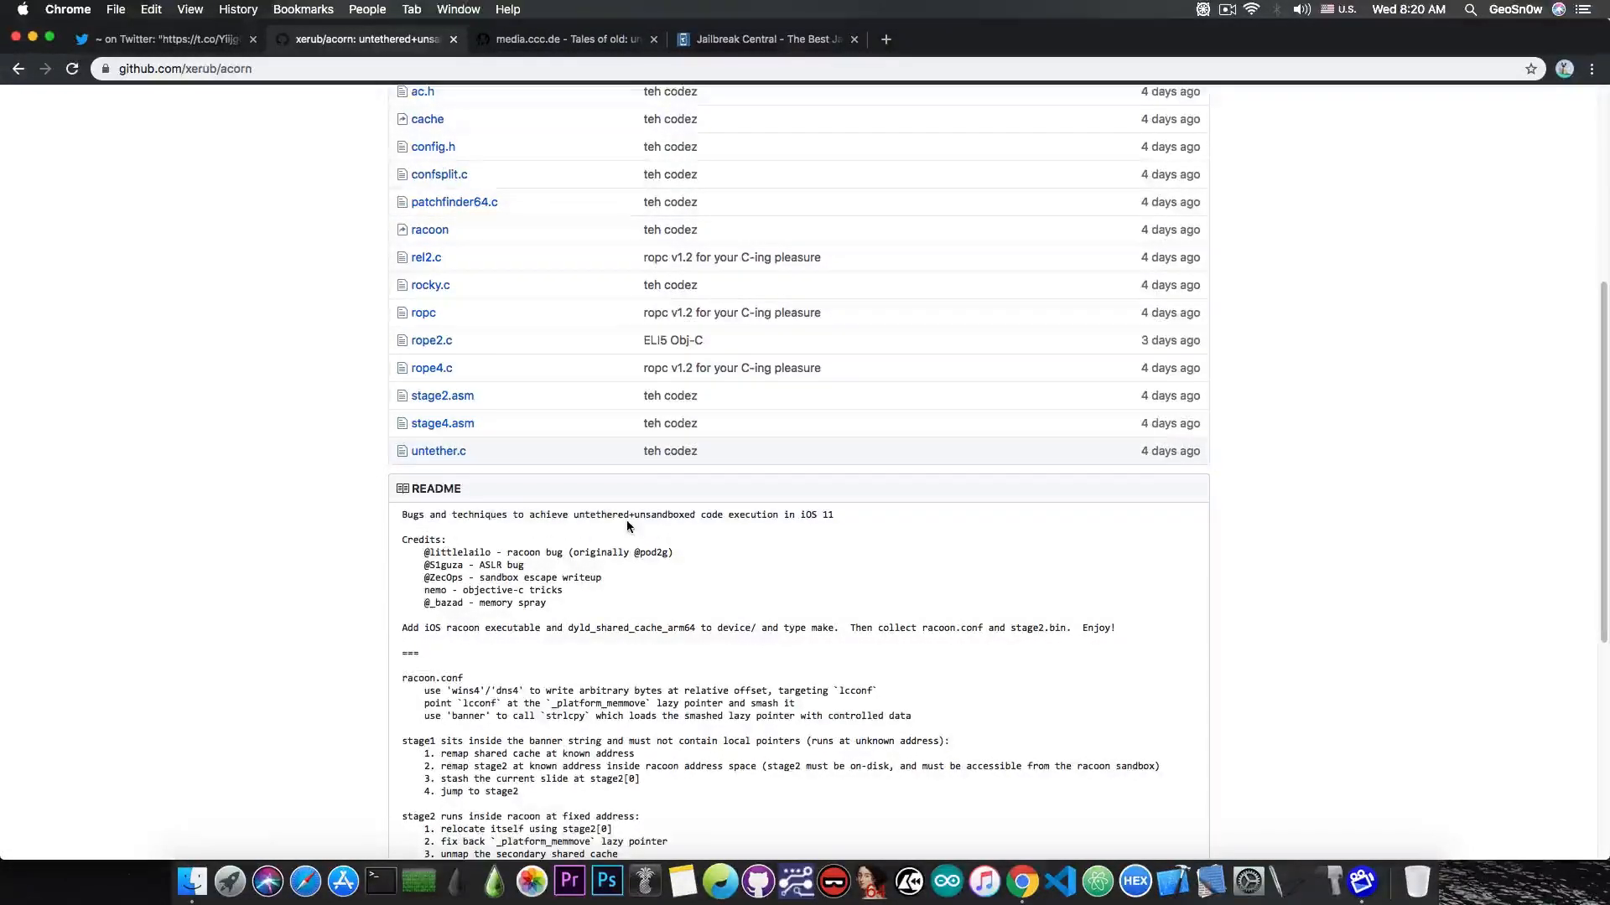
mouse_move(746, 528)
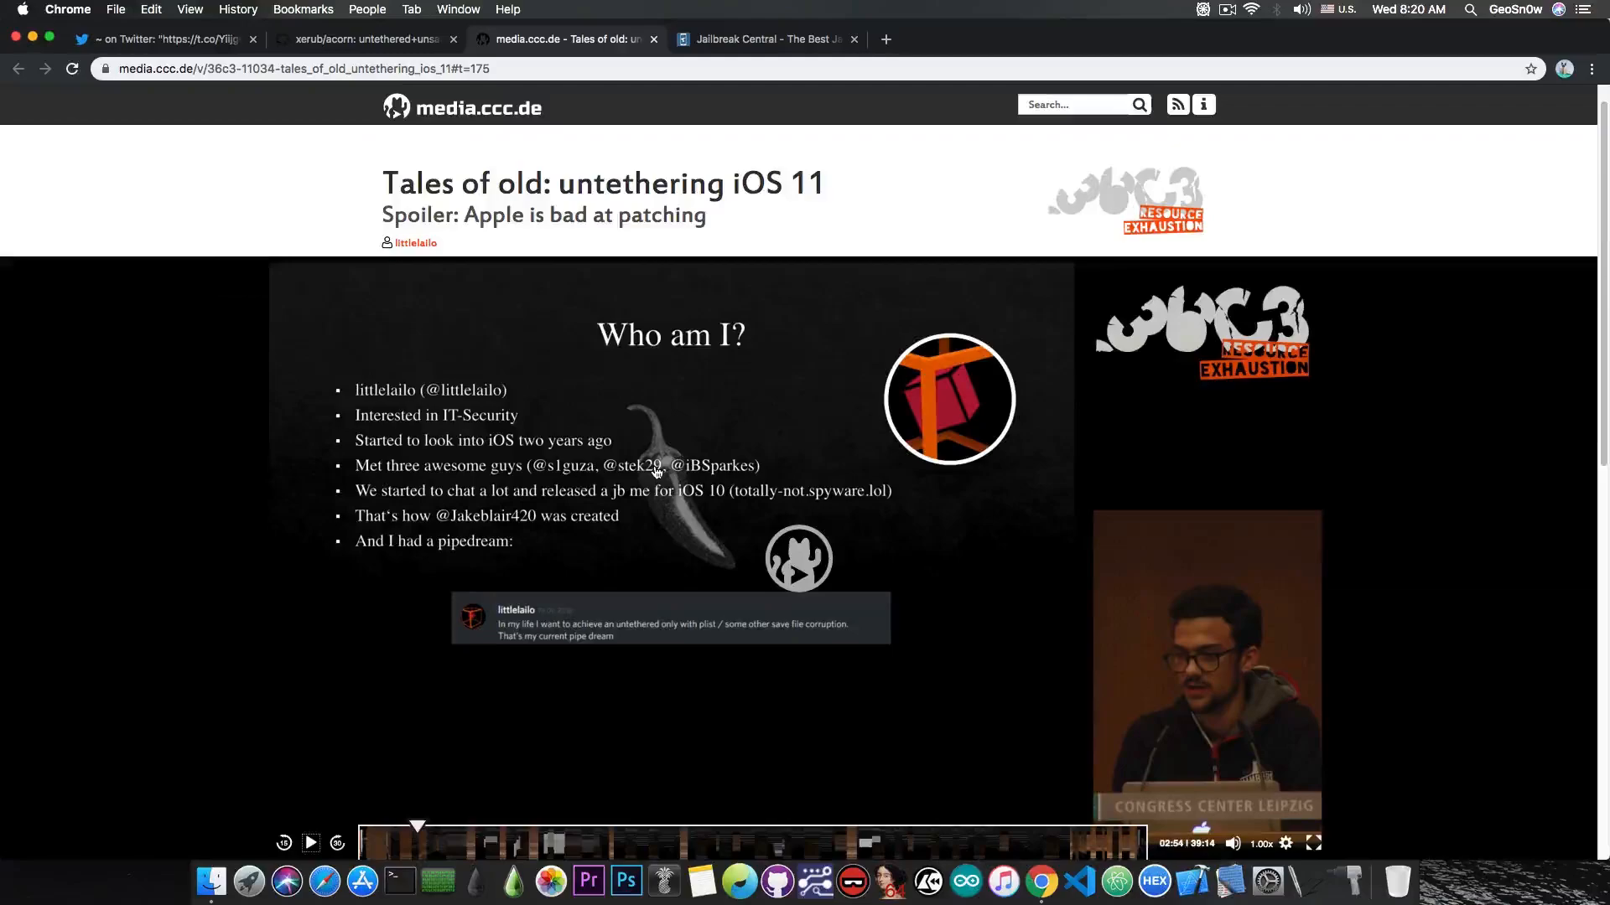
scroll(down, 3)
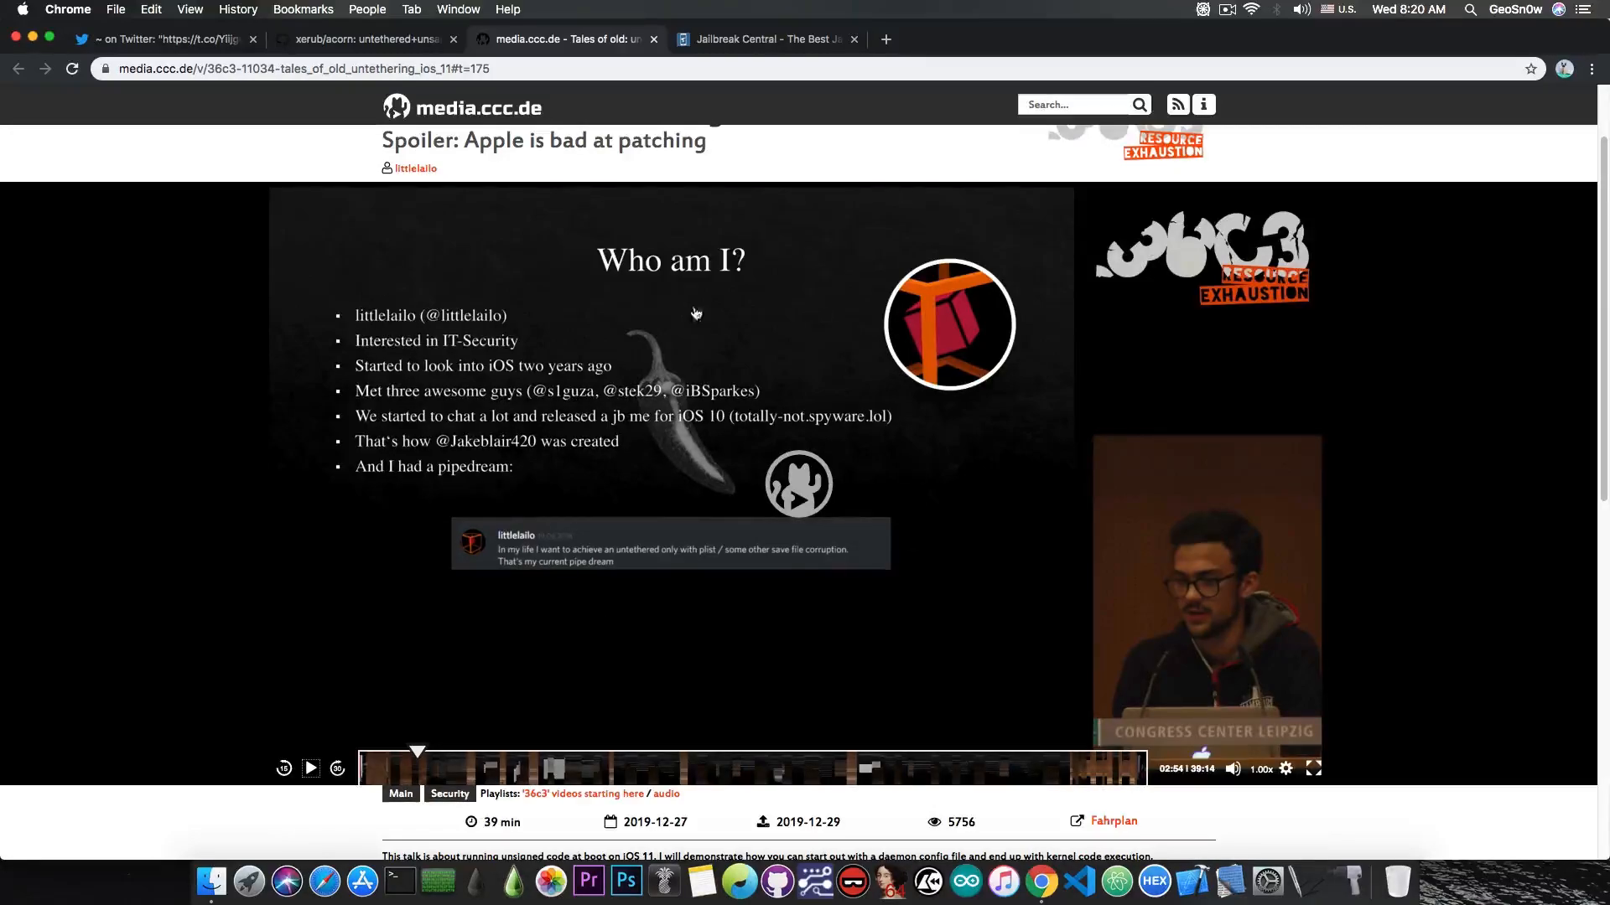
mouse_move(934, 424)
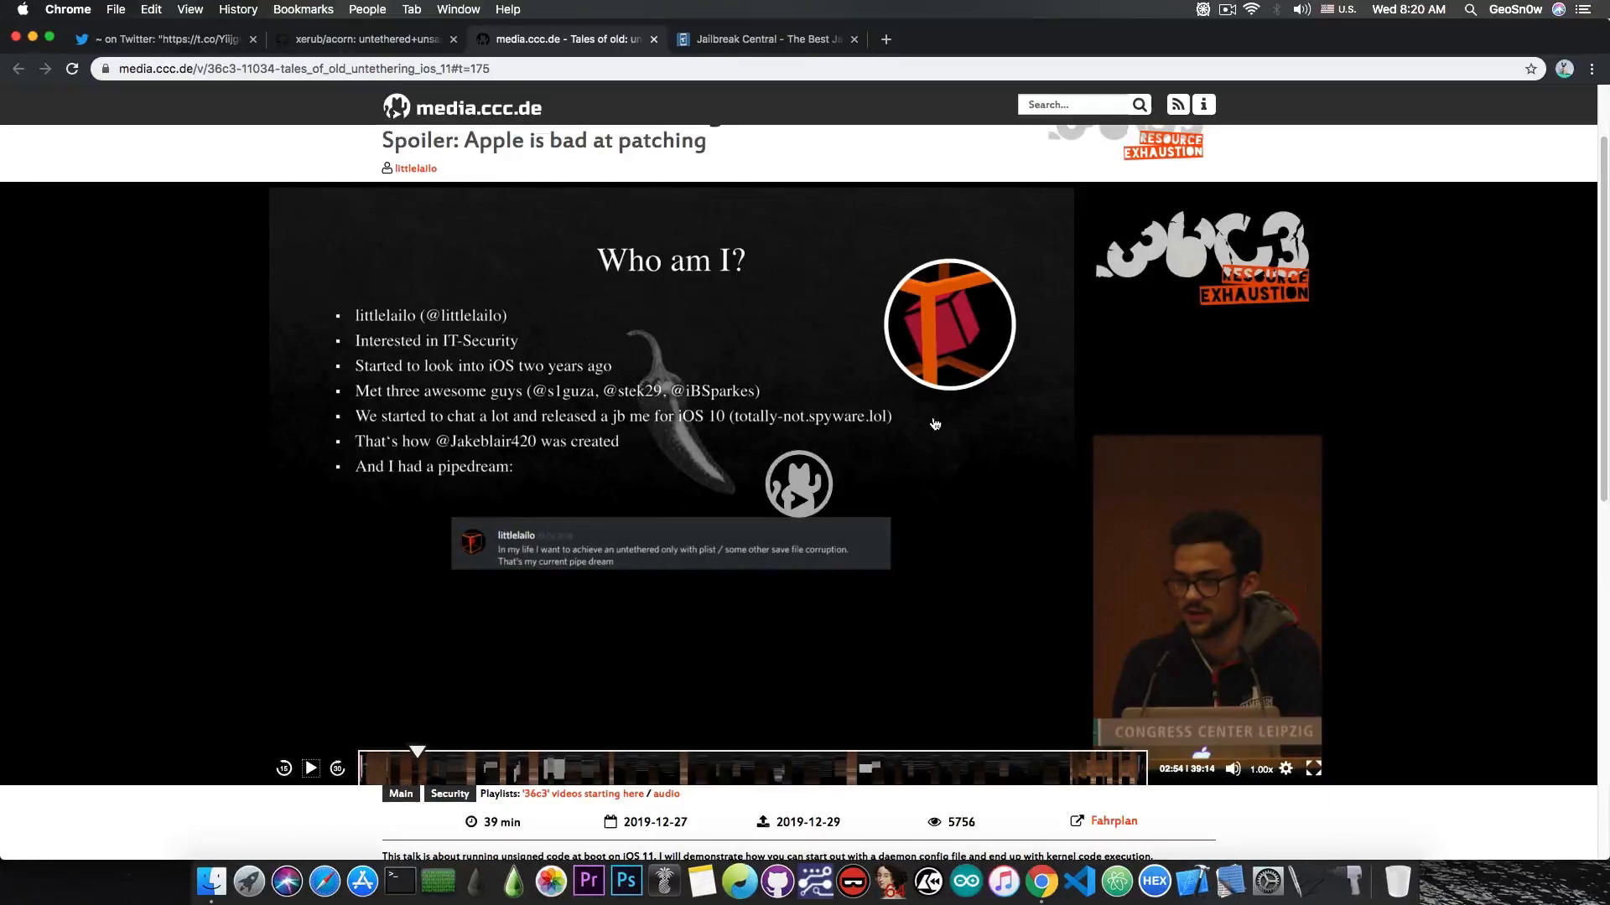
click(364, 39)
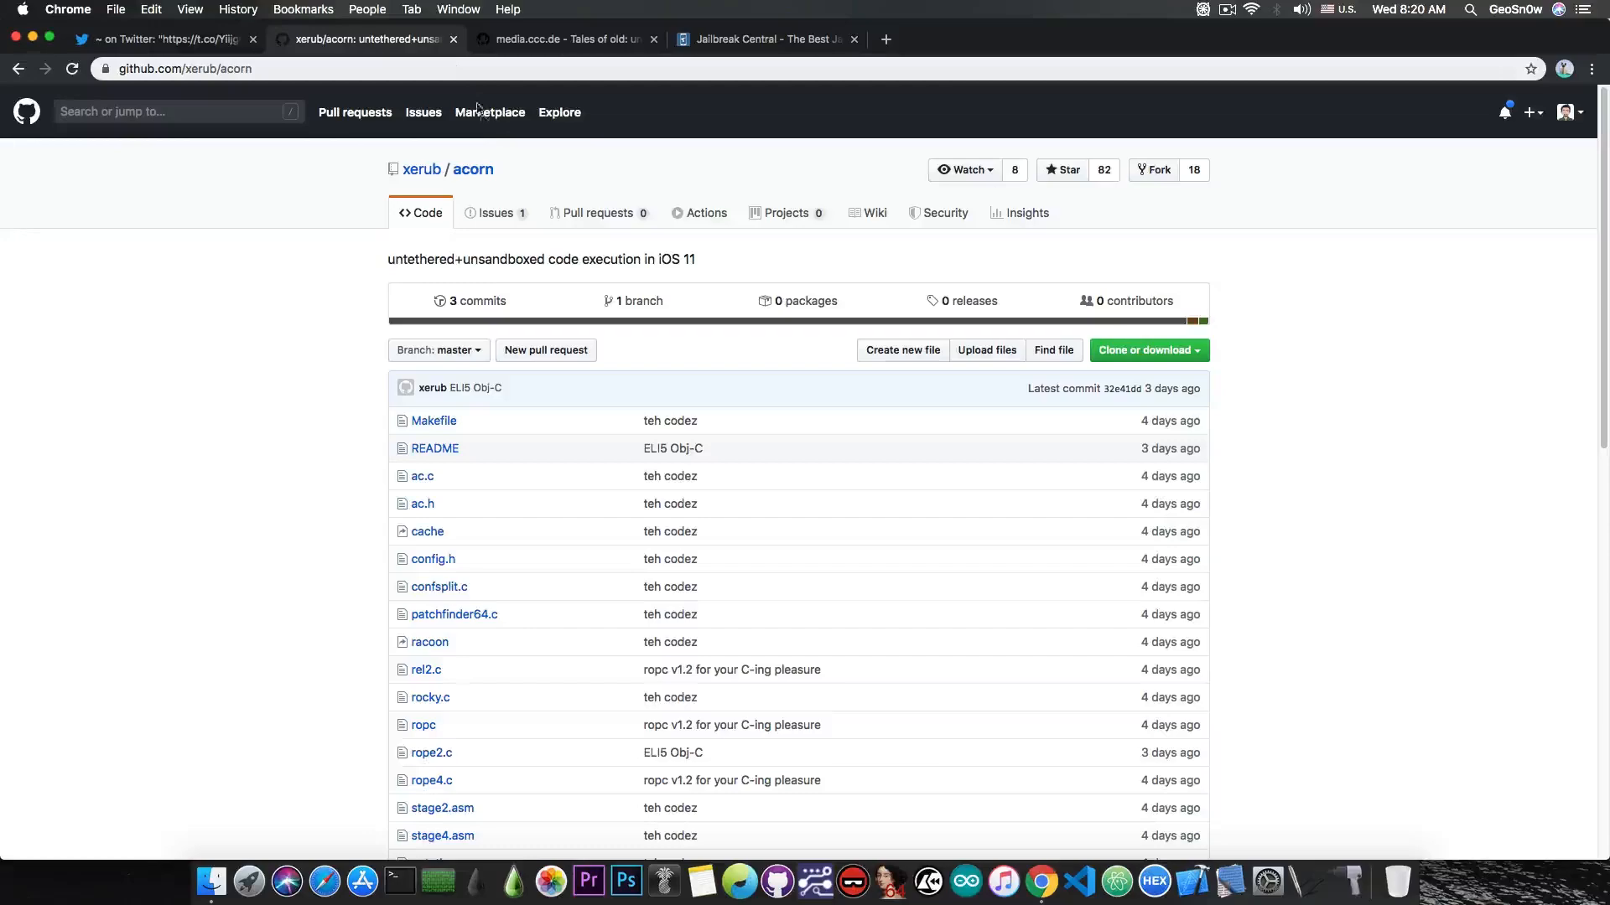
scroll(down, 3)
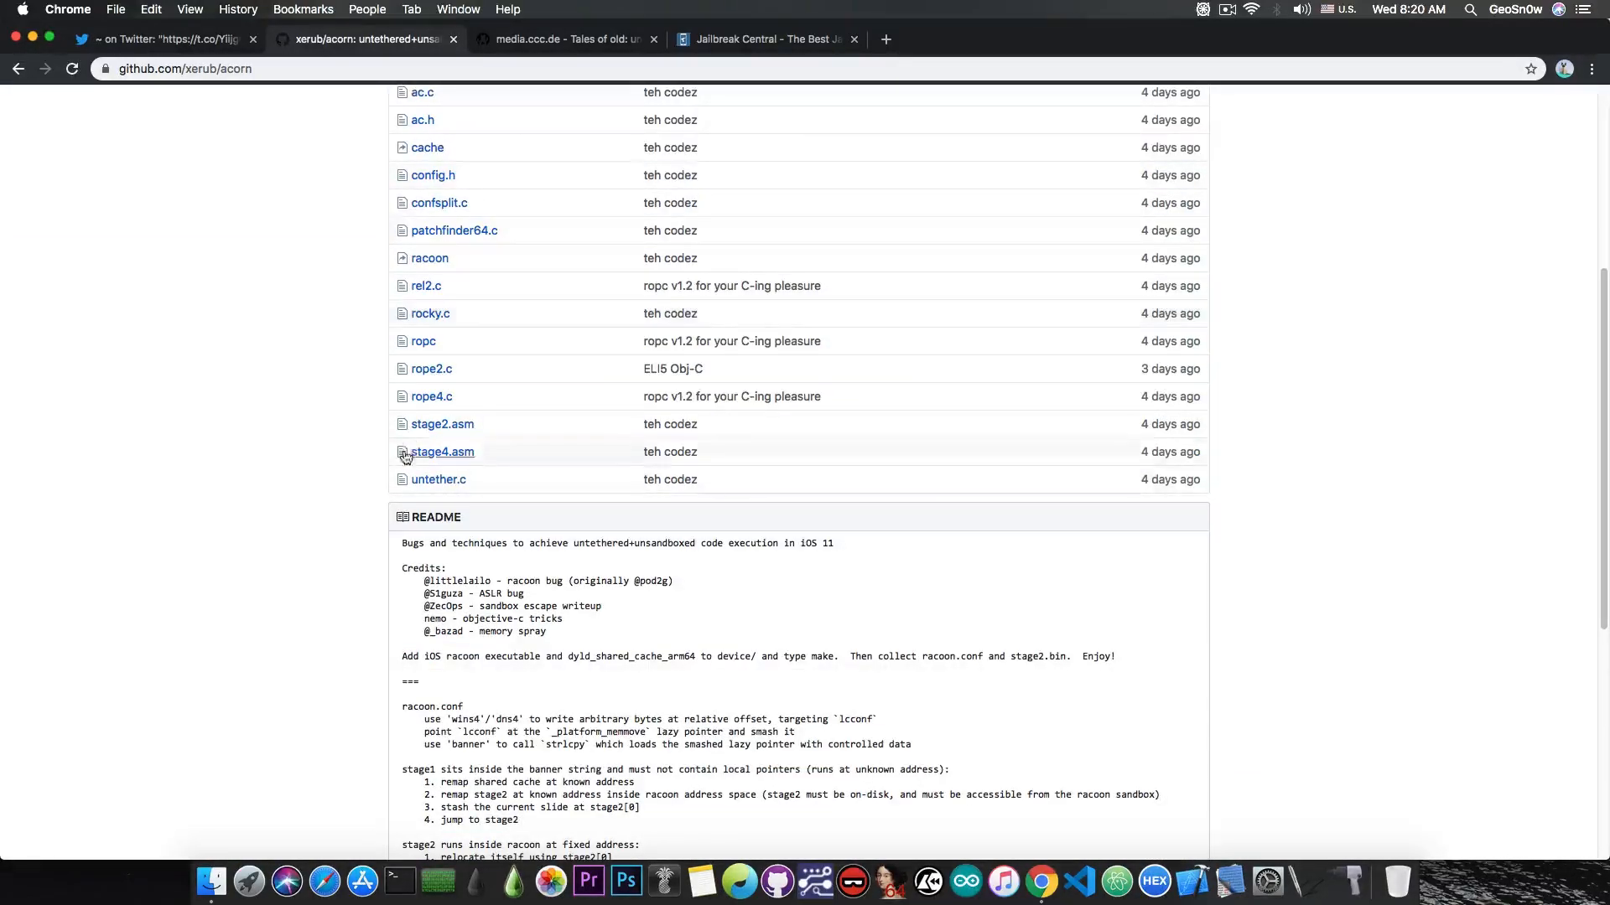
mouse_move(241, 438)
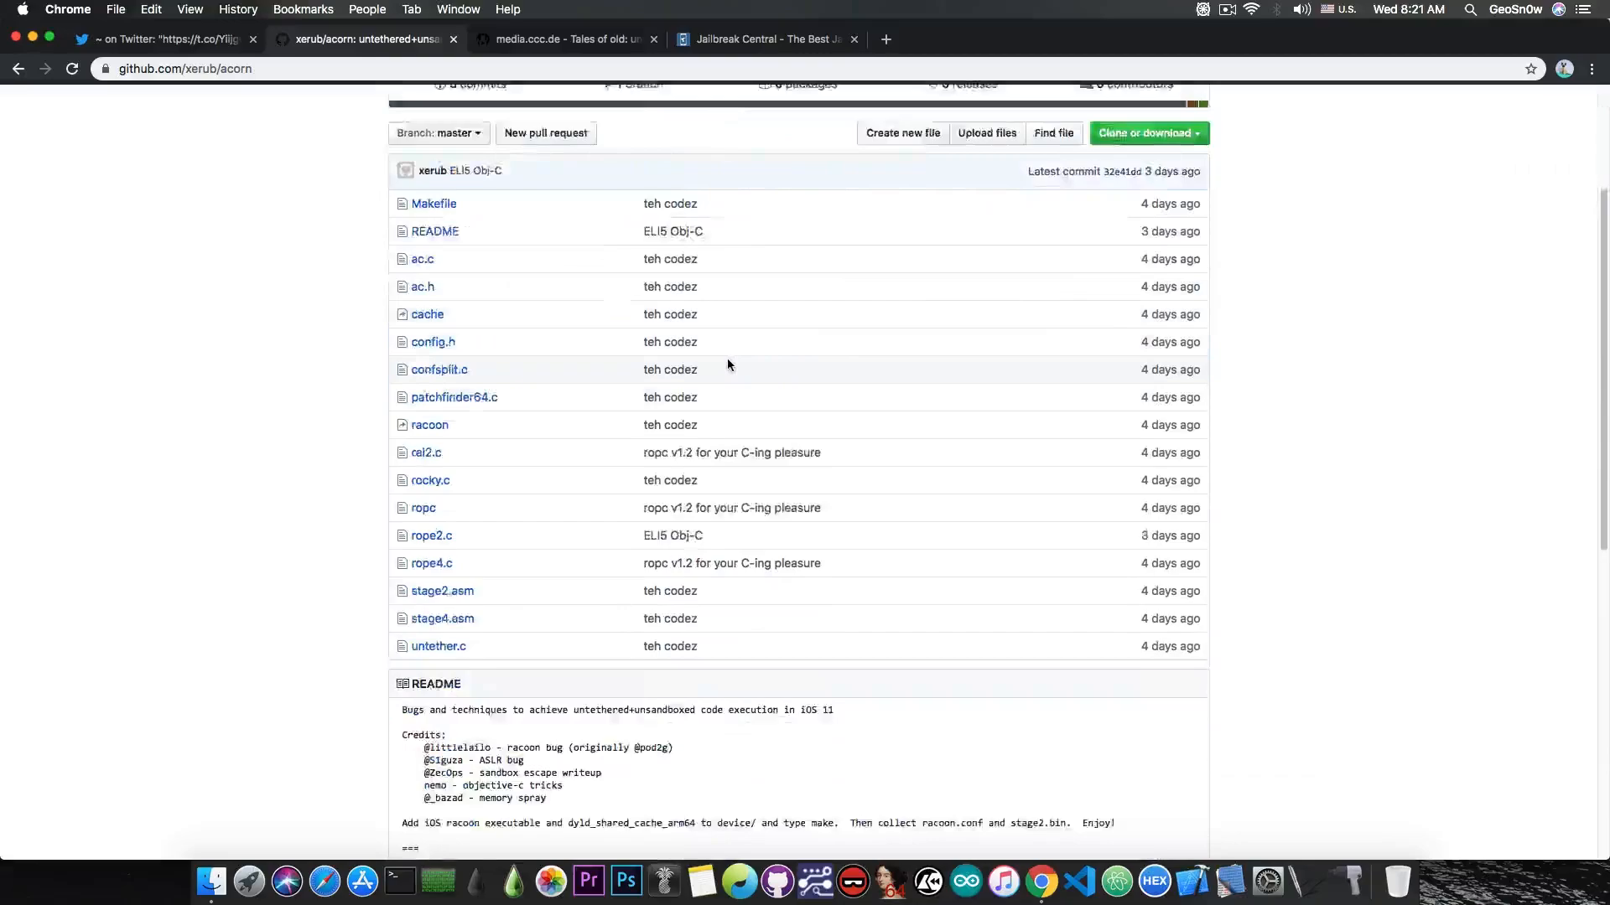
scroll(down, 3)
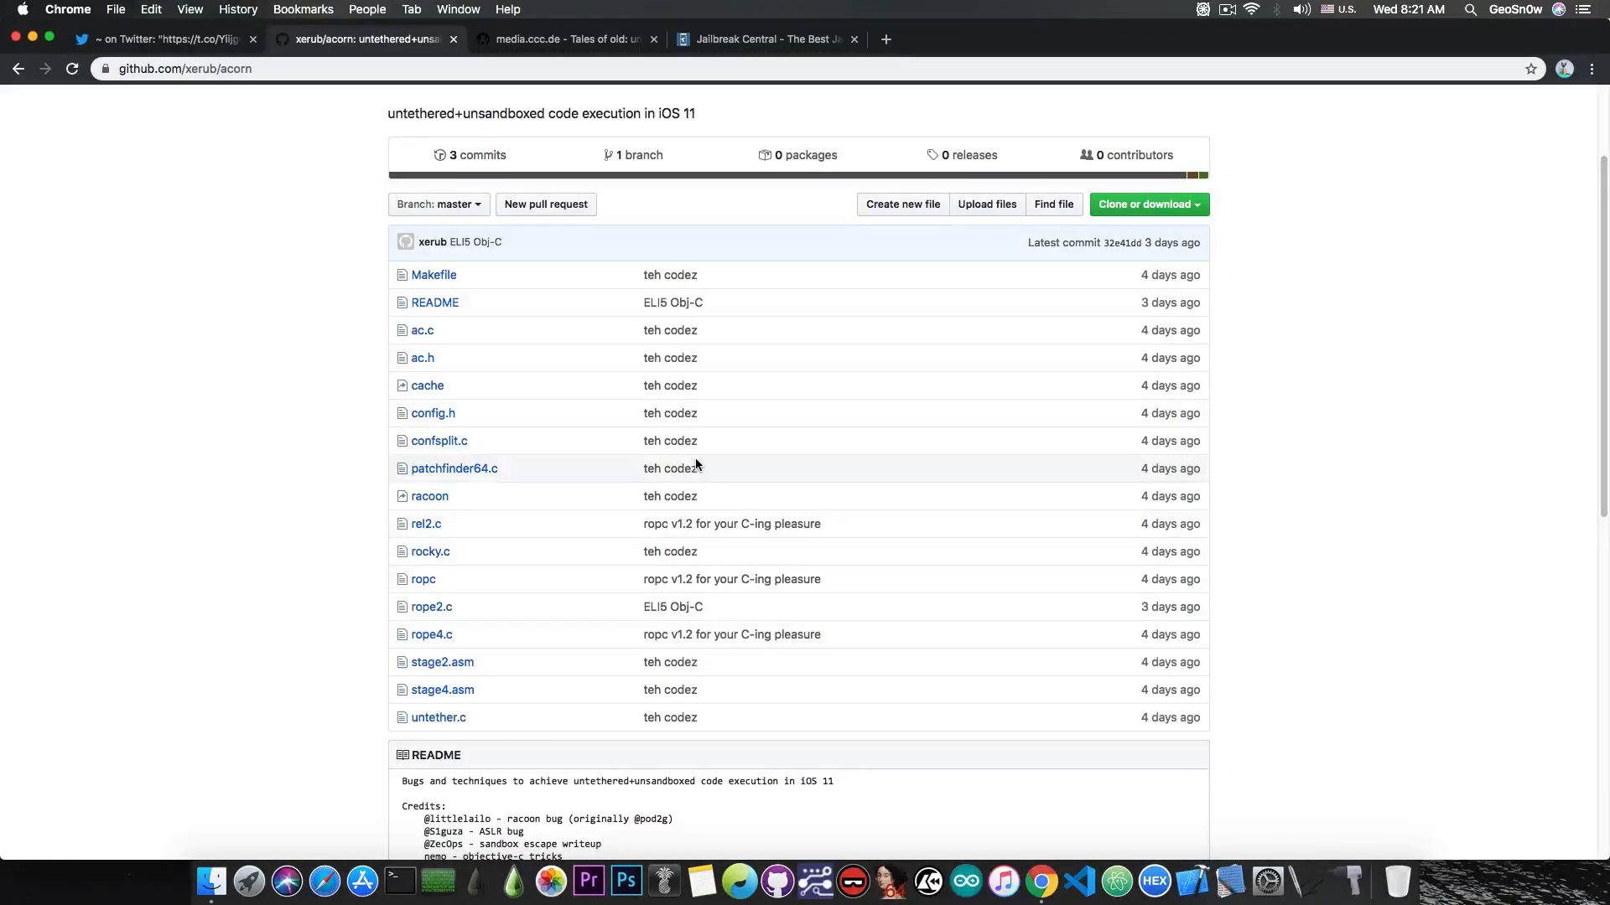
scroll(down, 3)
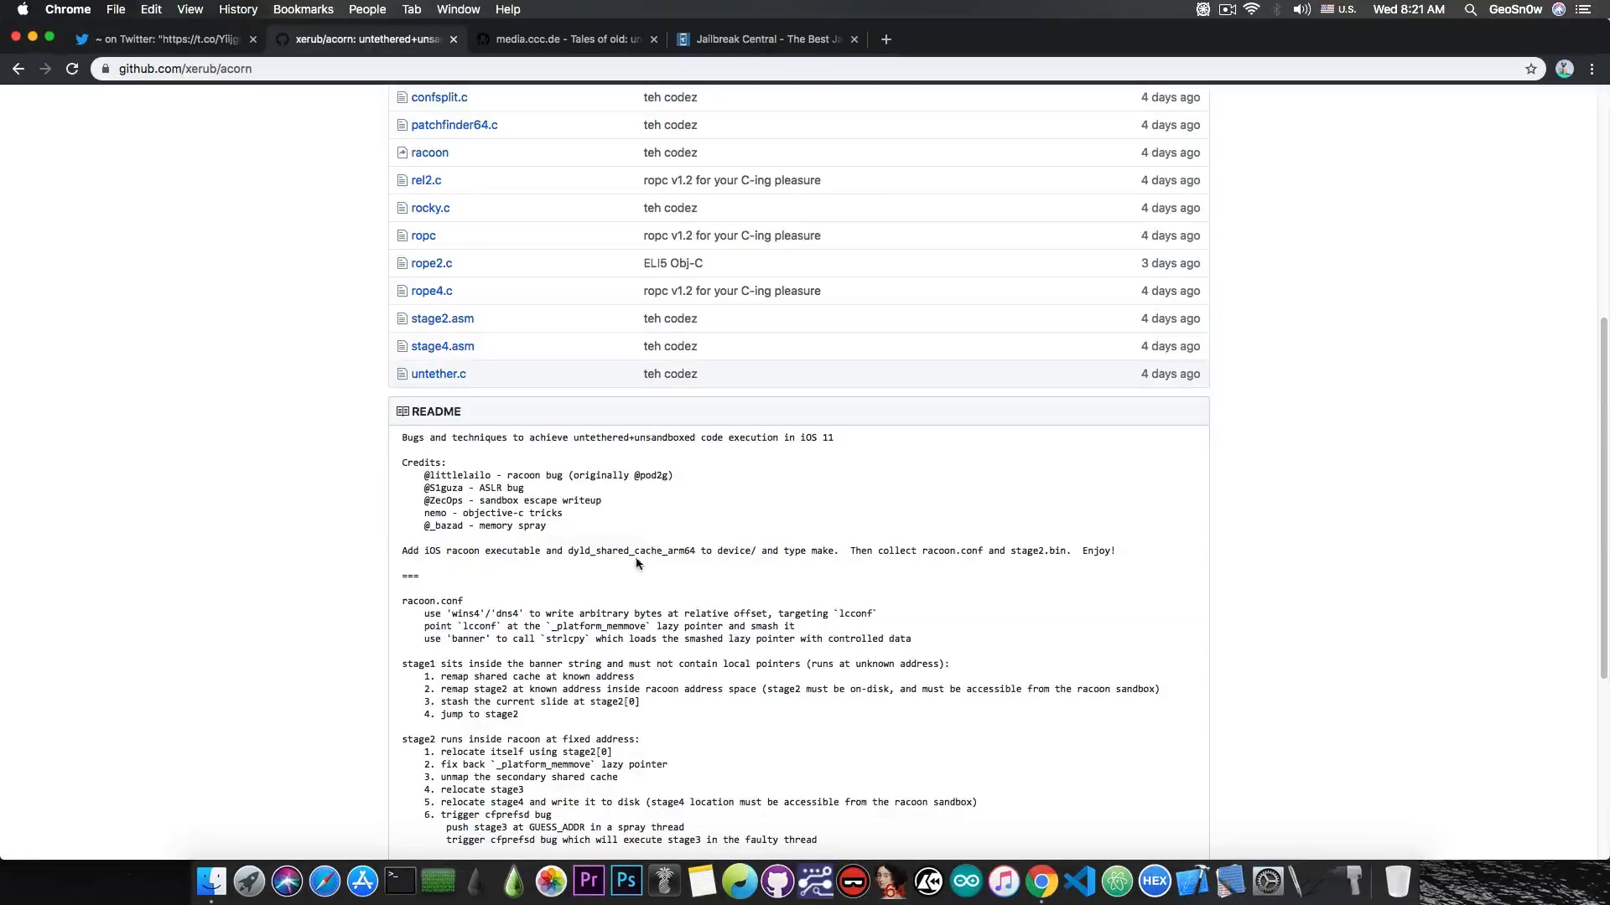
mouse_move(669, 569)
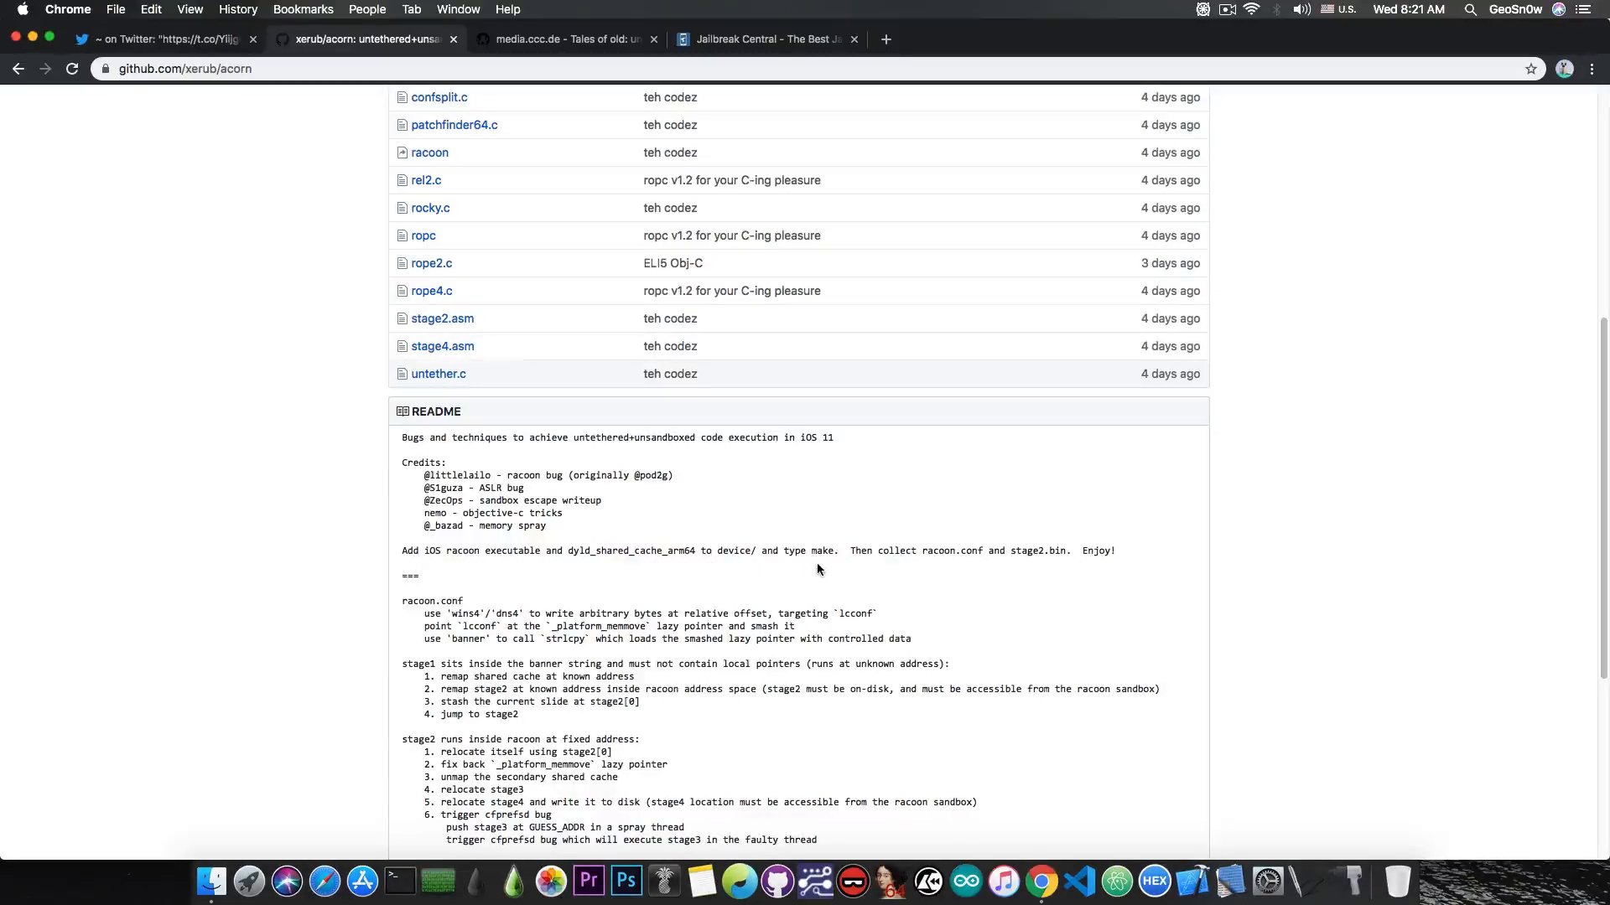
mouse_move(959, 565)
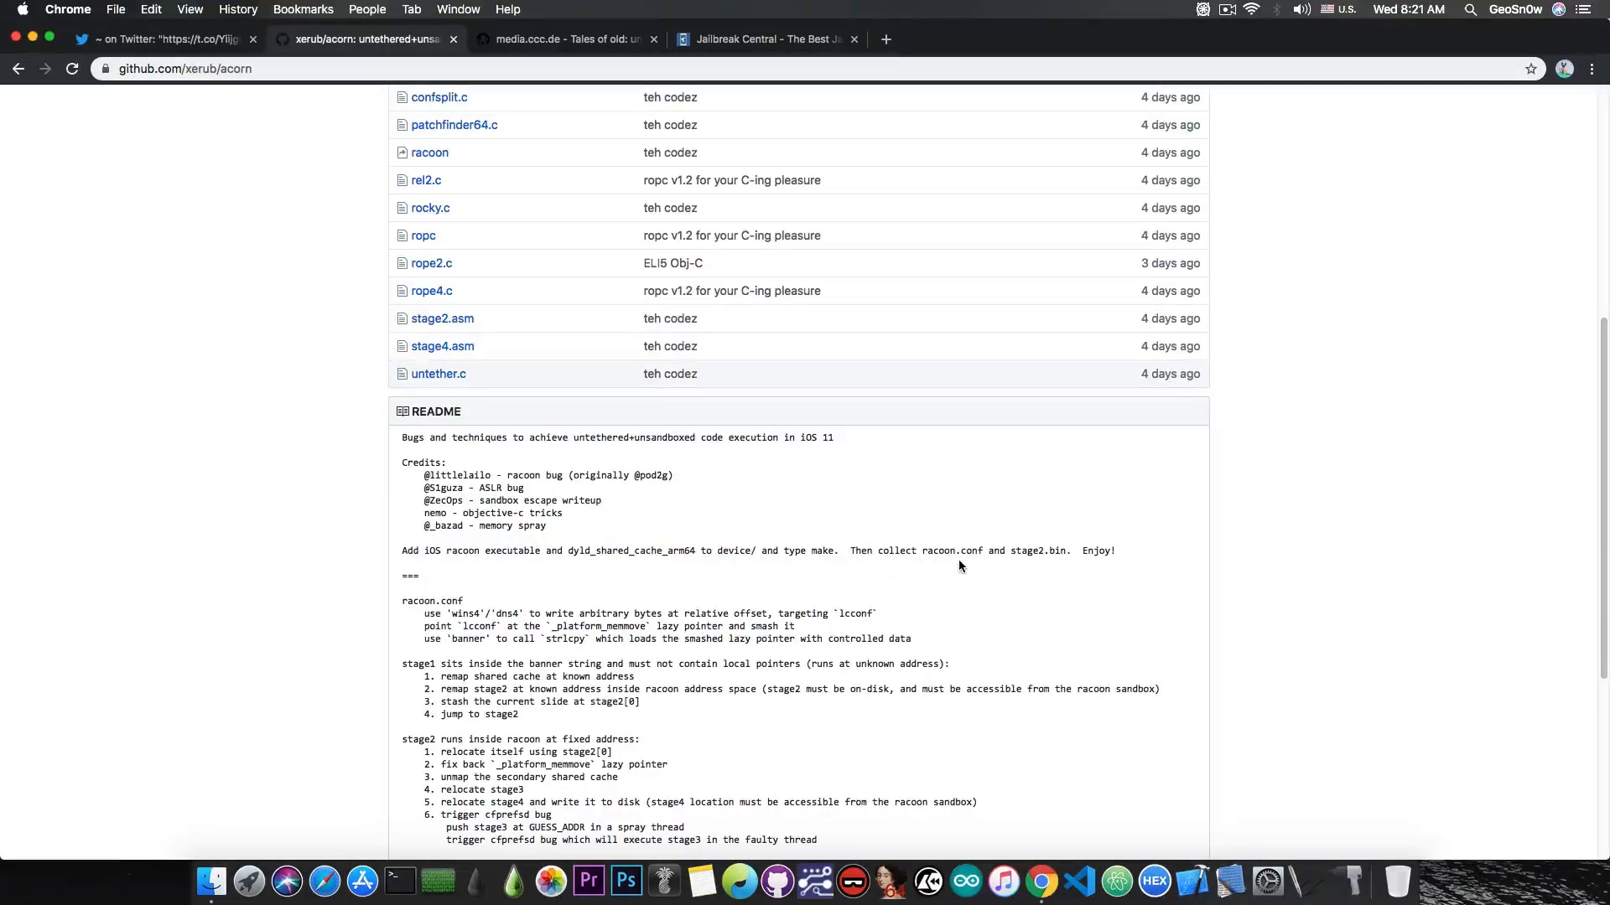
mouse_move(1053, 565)
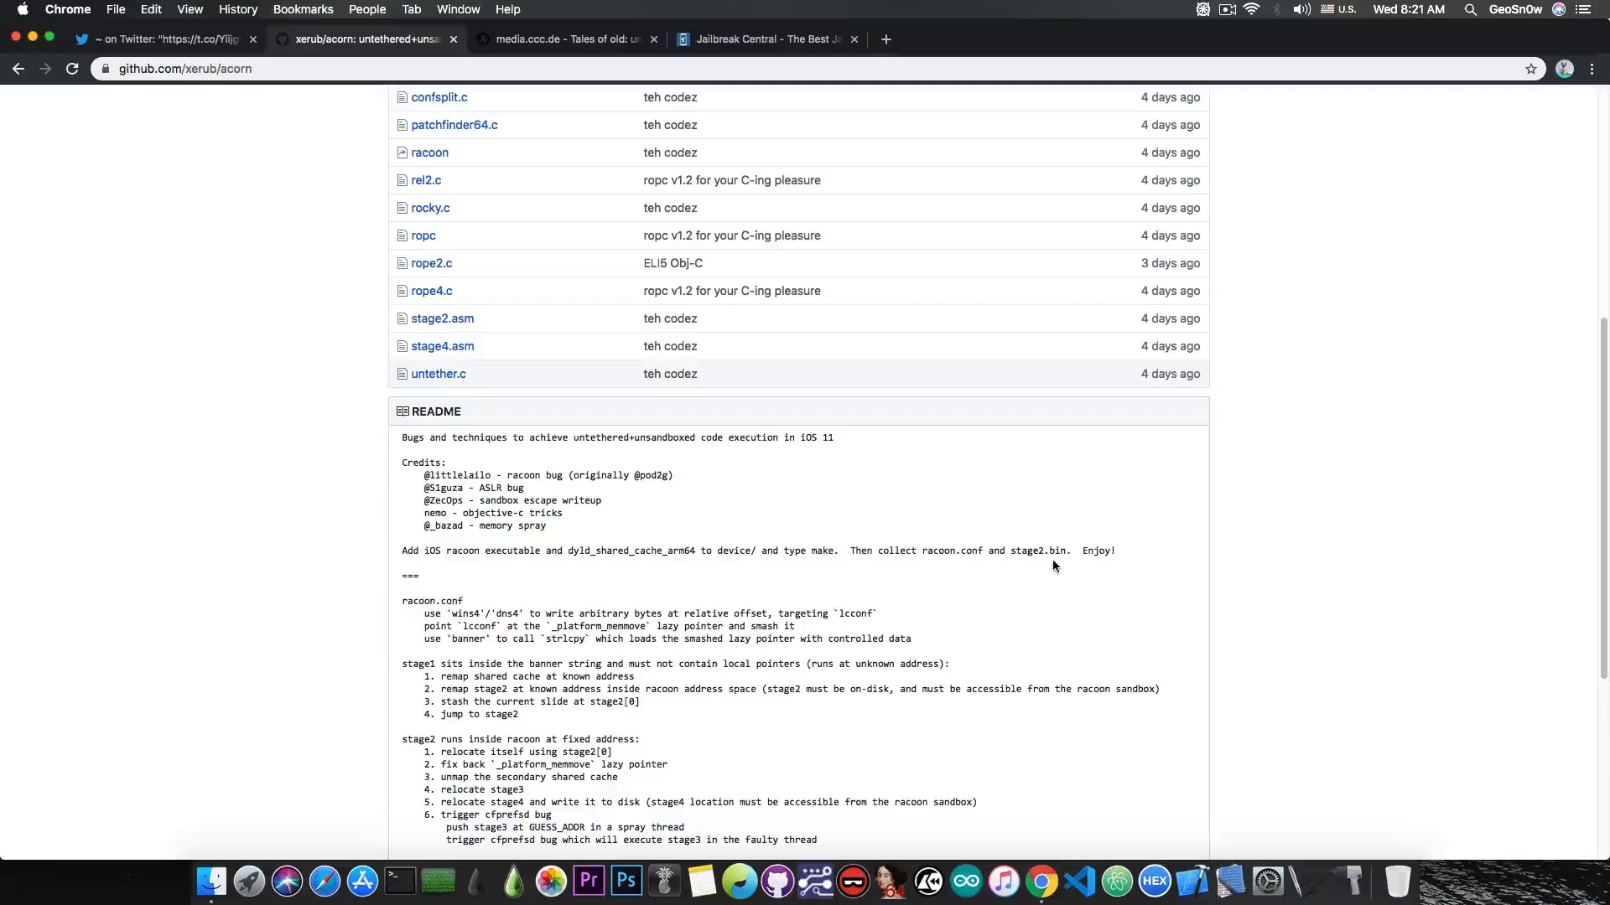
scroll(down, 3)
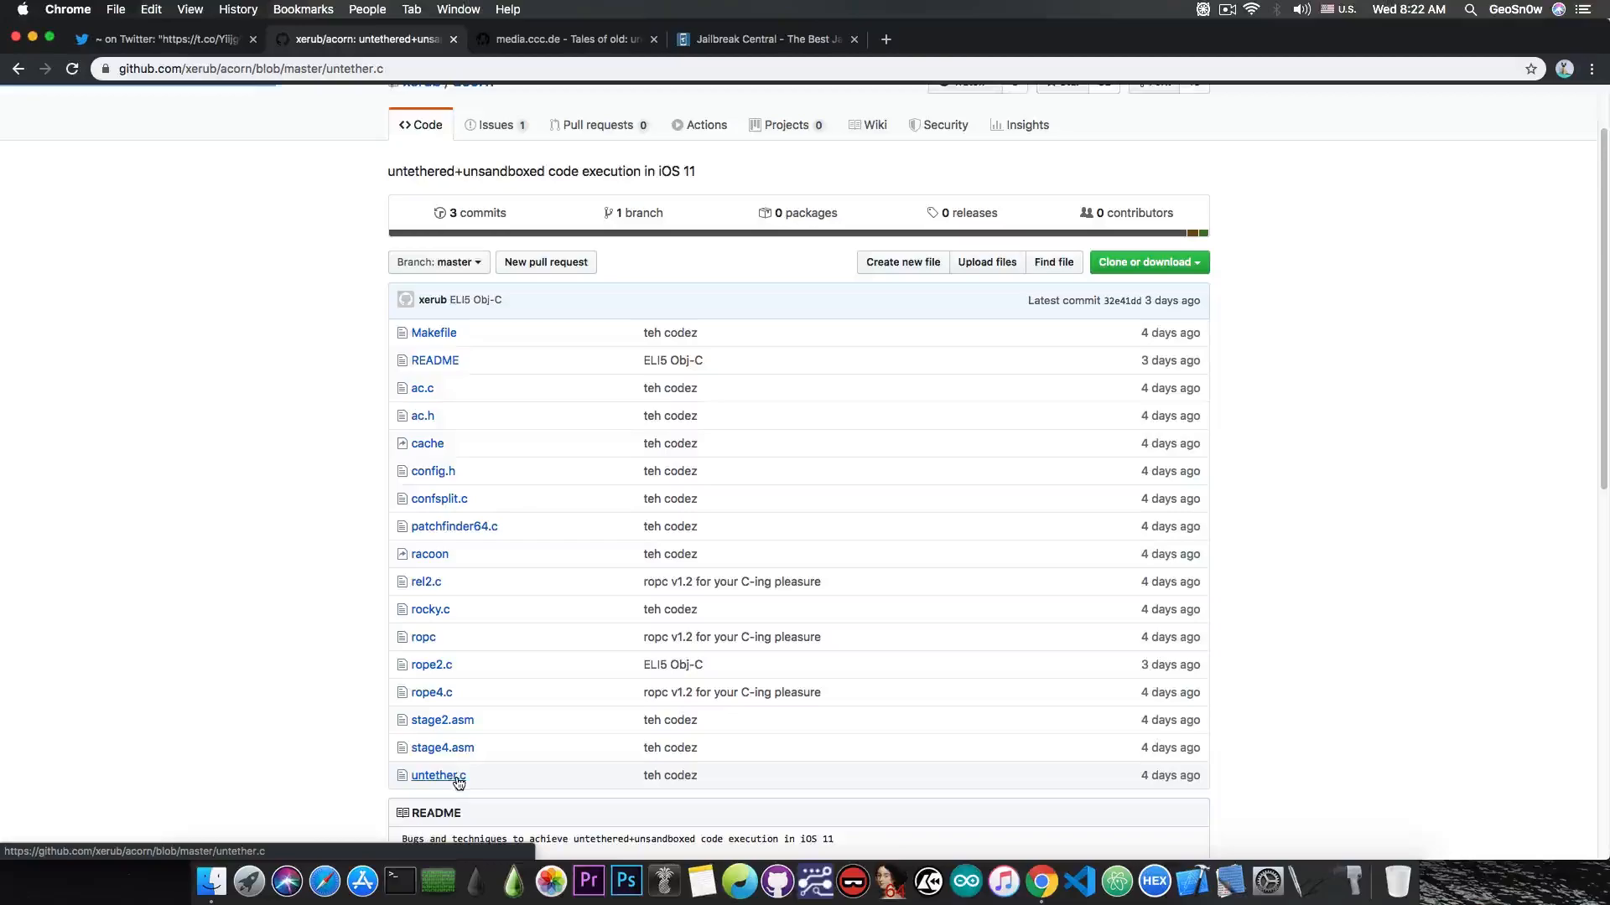
View untether.c's source with its racoon iPhone7 11.1.2 config notes.
click(438, 775)
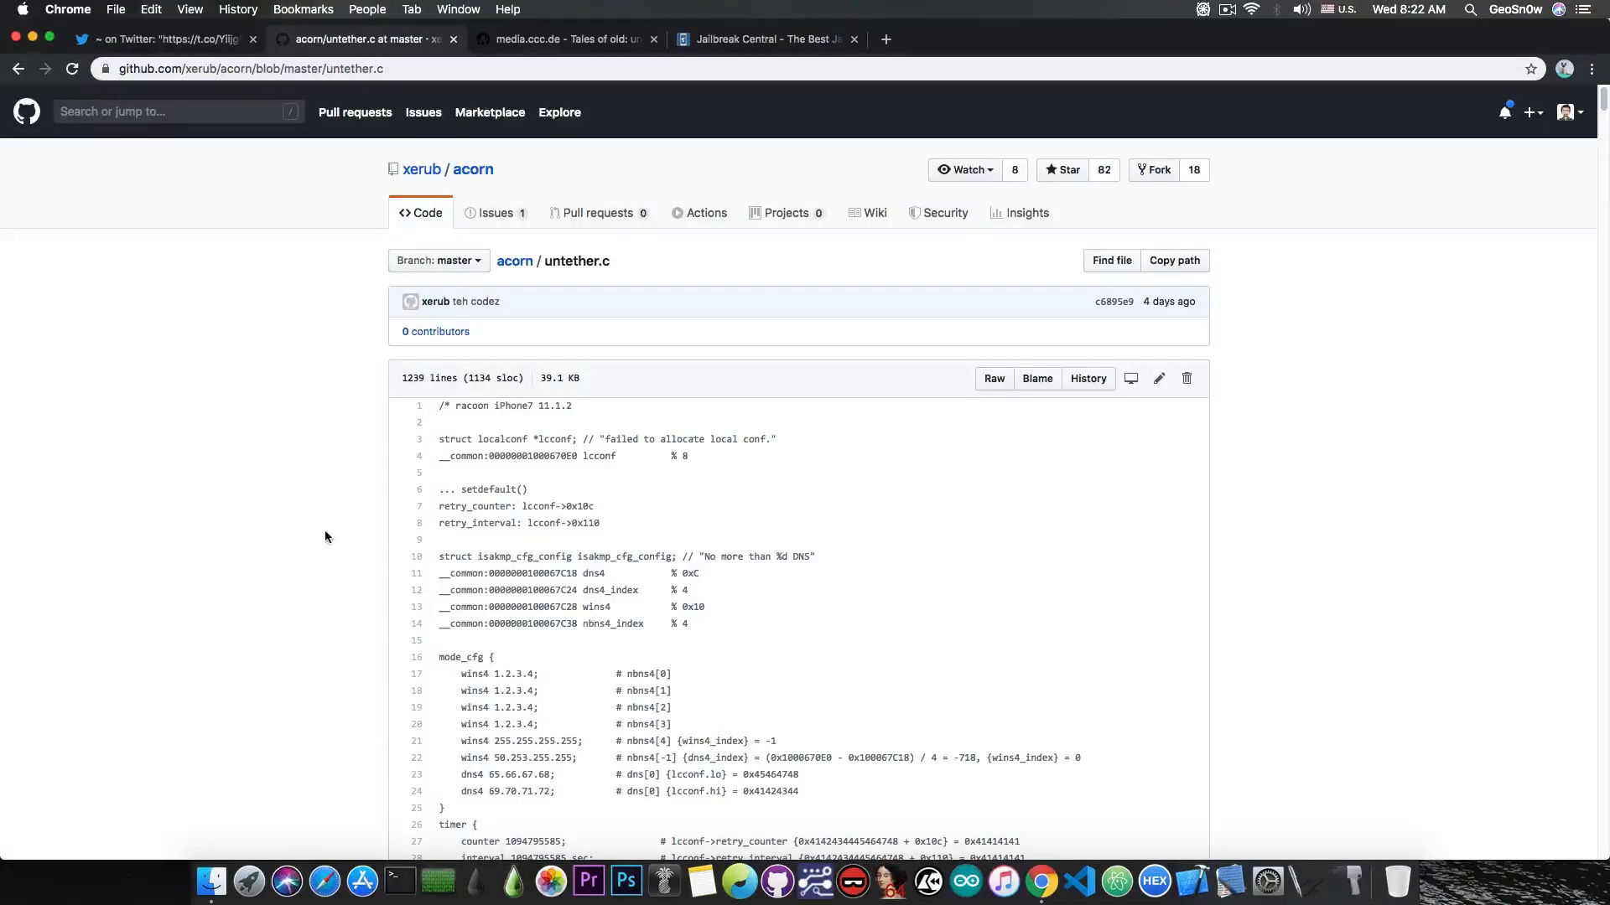
scroll(down, 3)
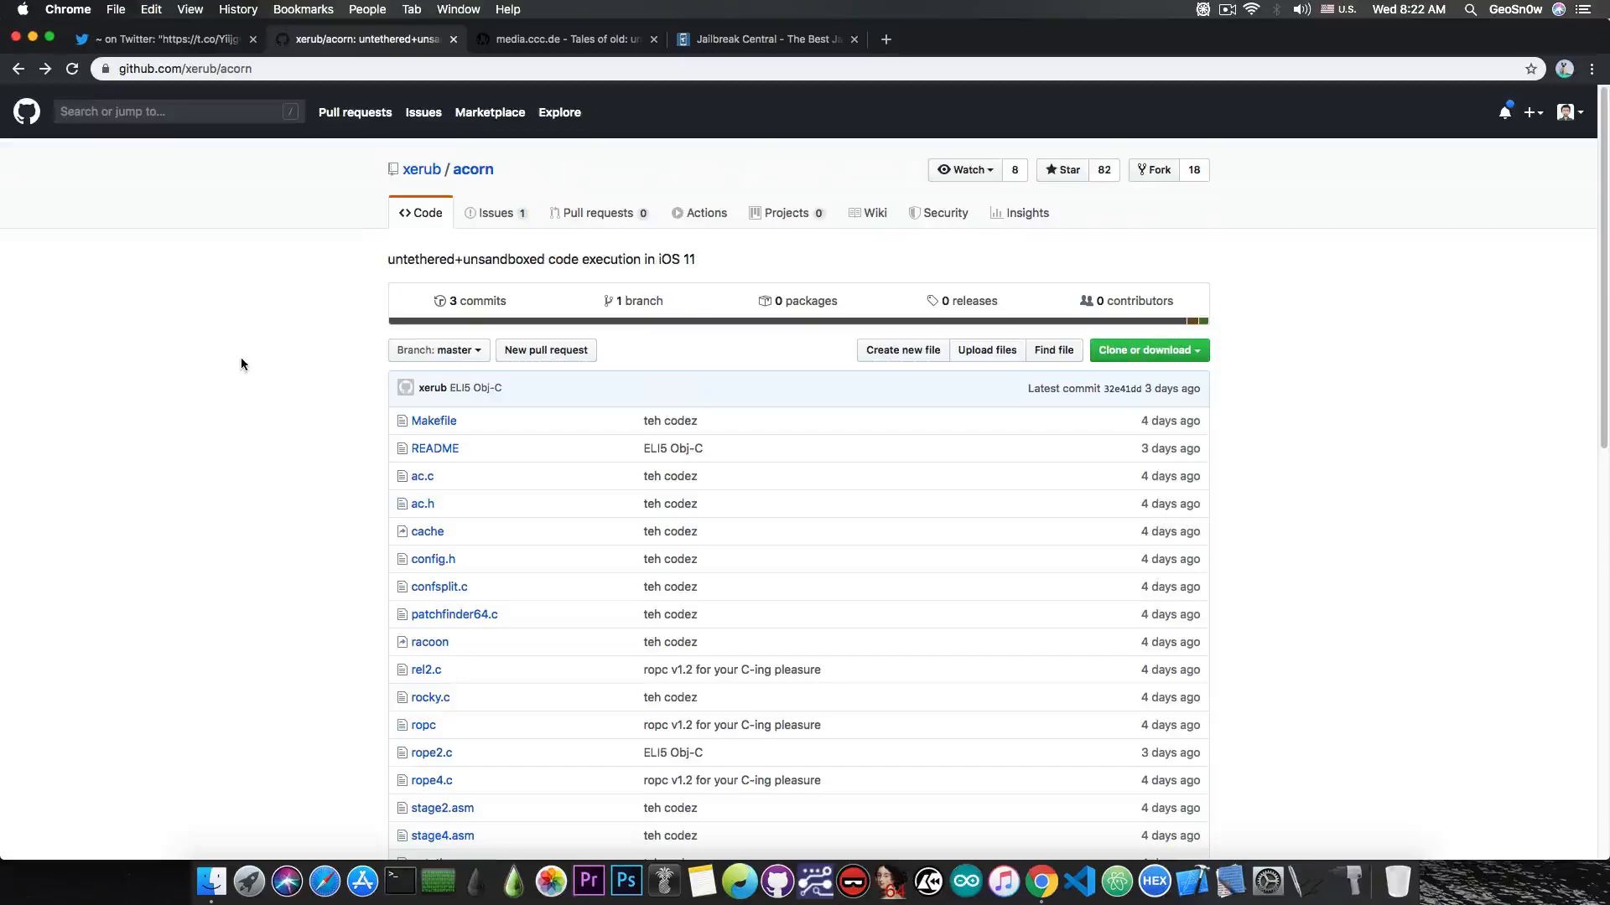
mouse_move(226, 298)
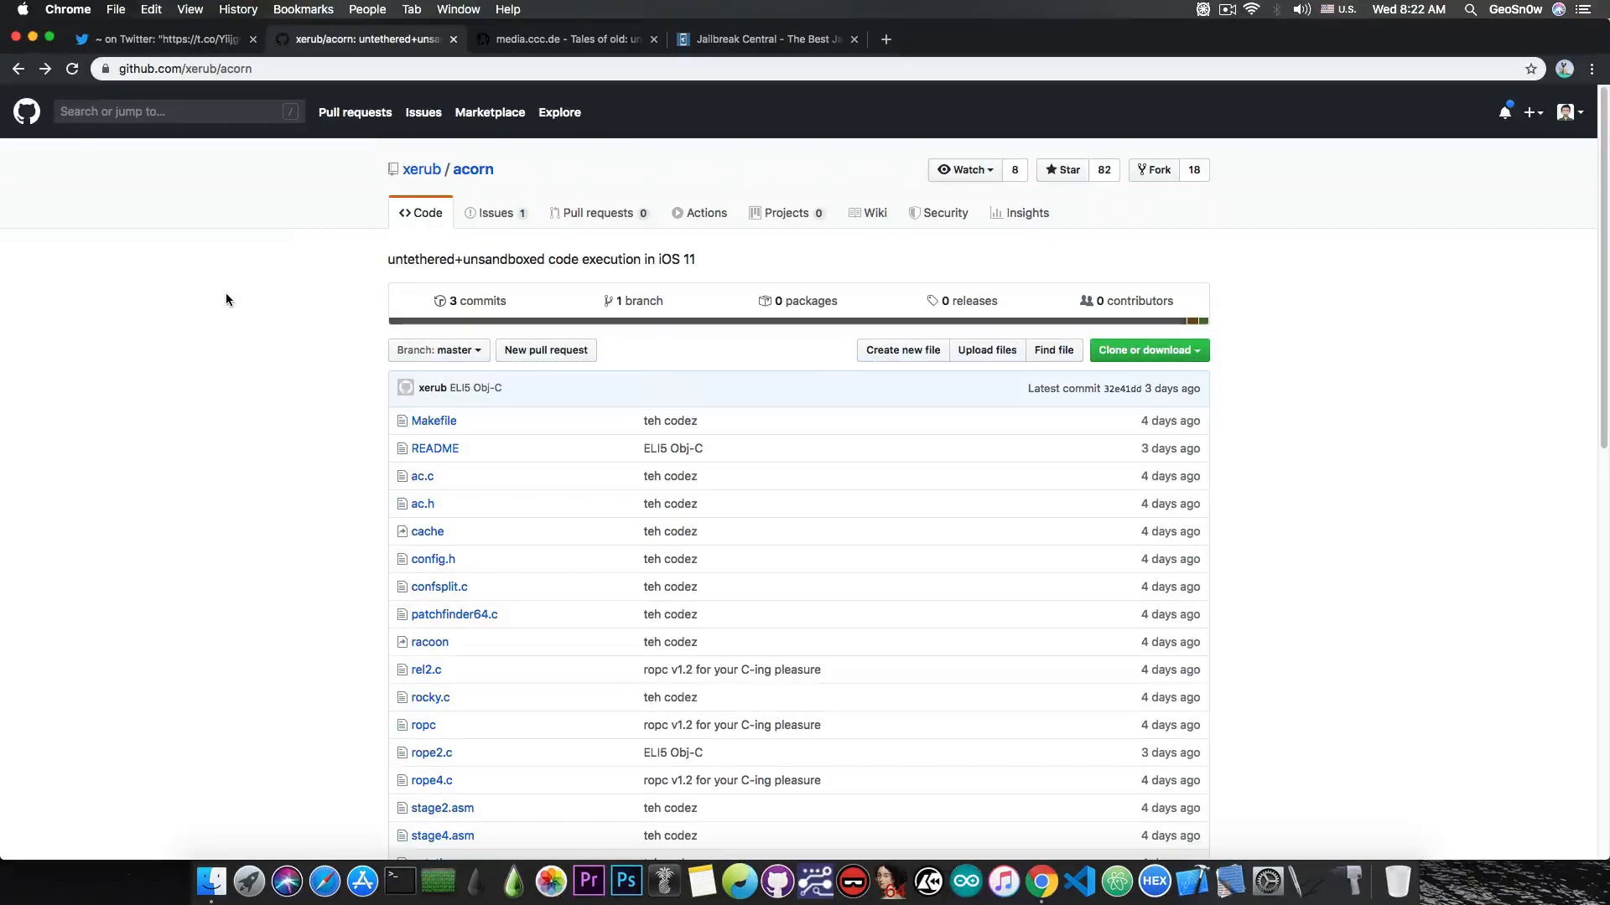
mouse_move(235, 298)
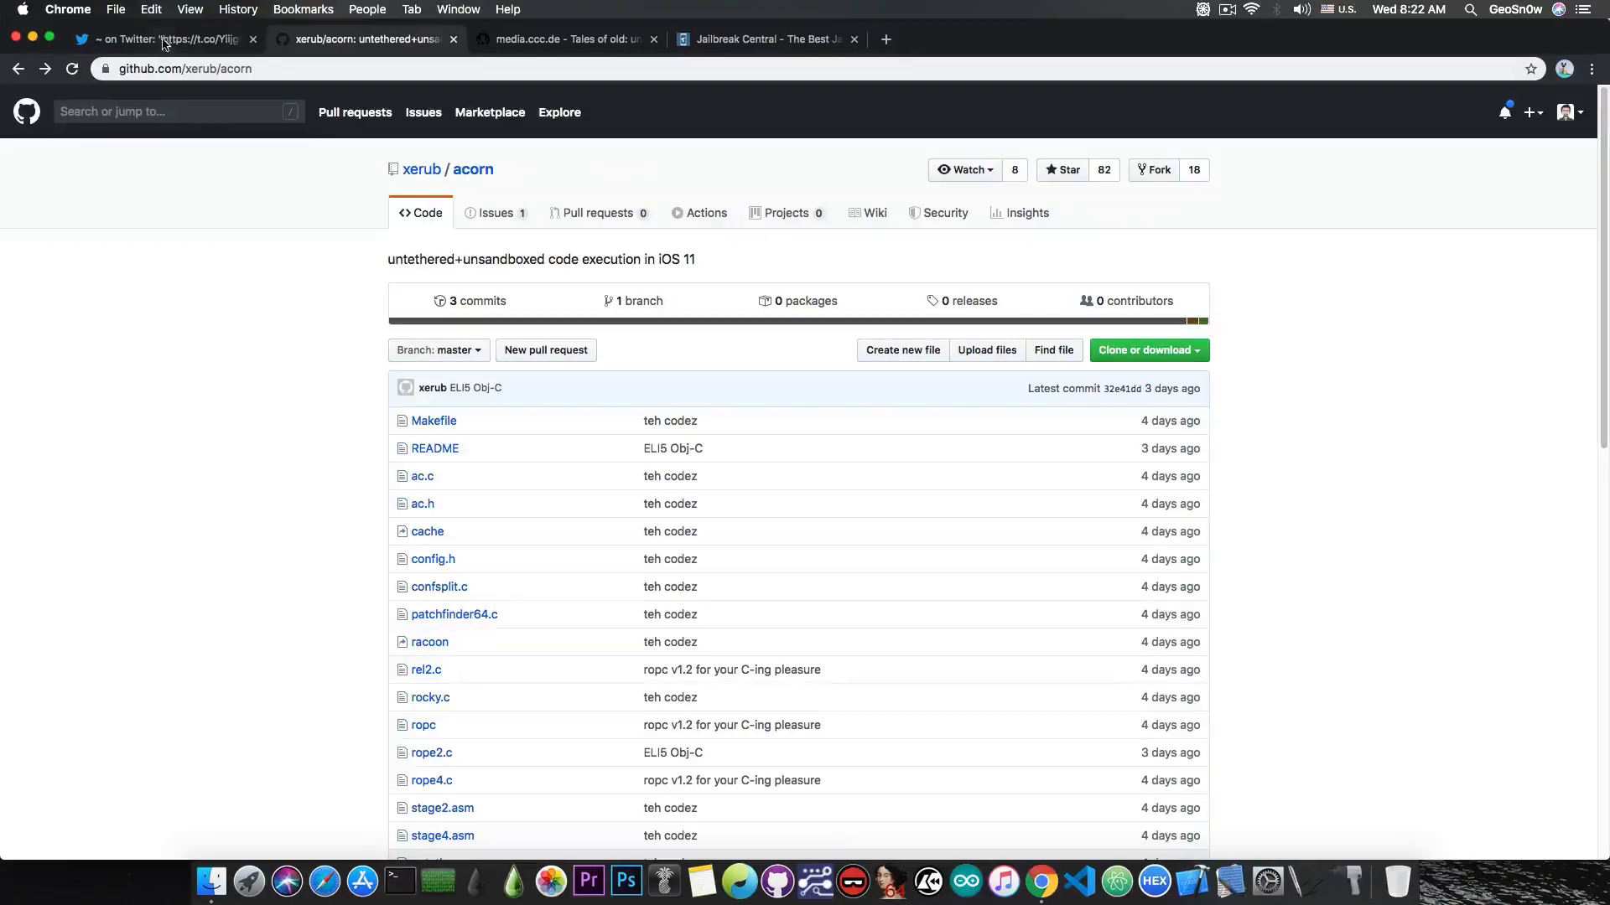
Go back from untether.c to the acorn repository overview and its README.
click(159, 39)
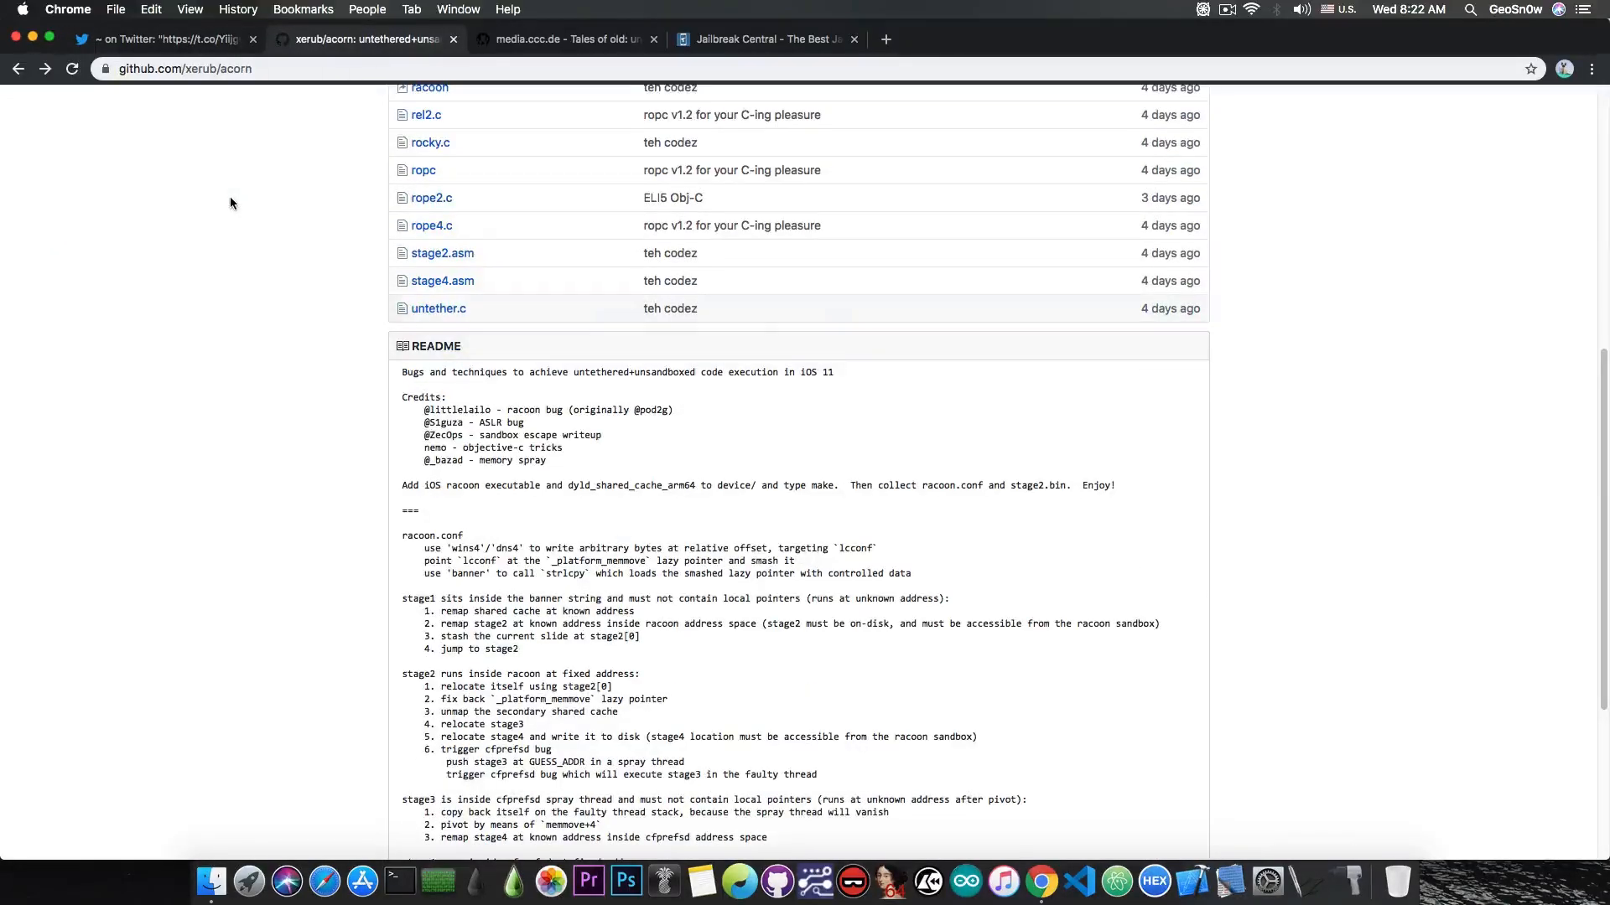
mouse_move(506, 159)
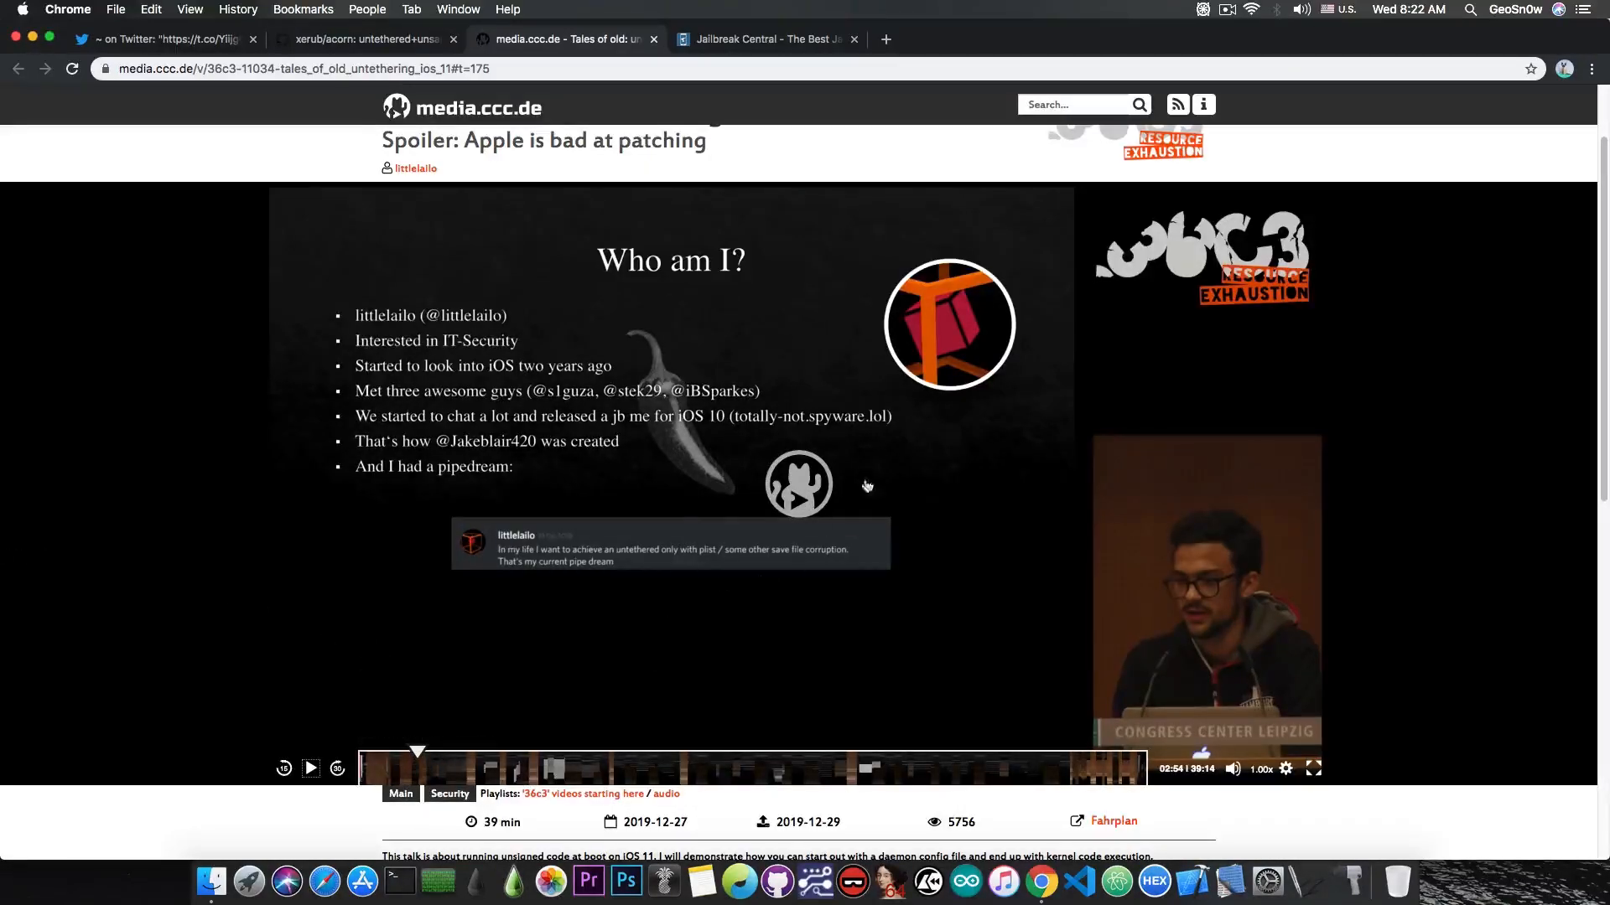
mouse_move(628, 479)
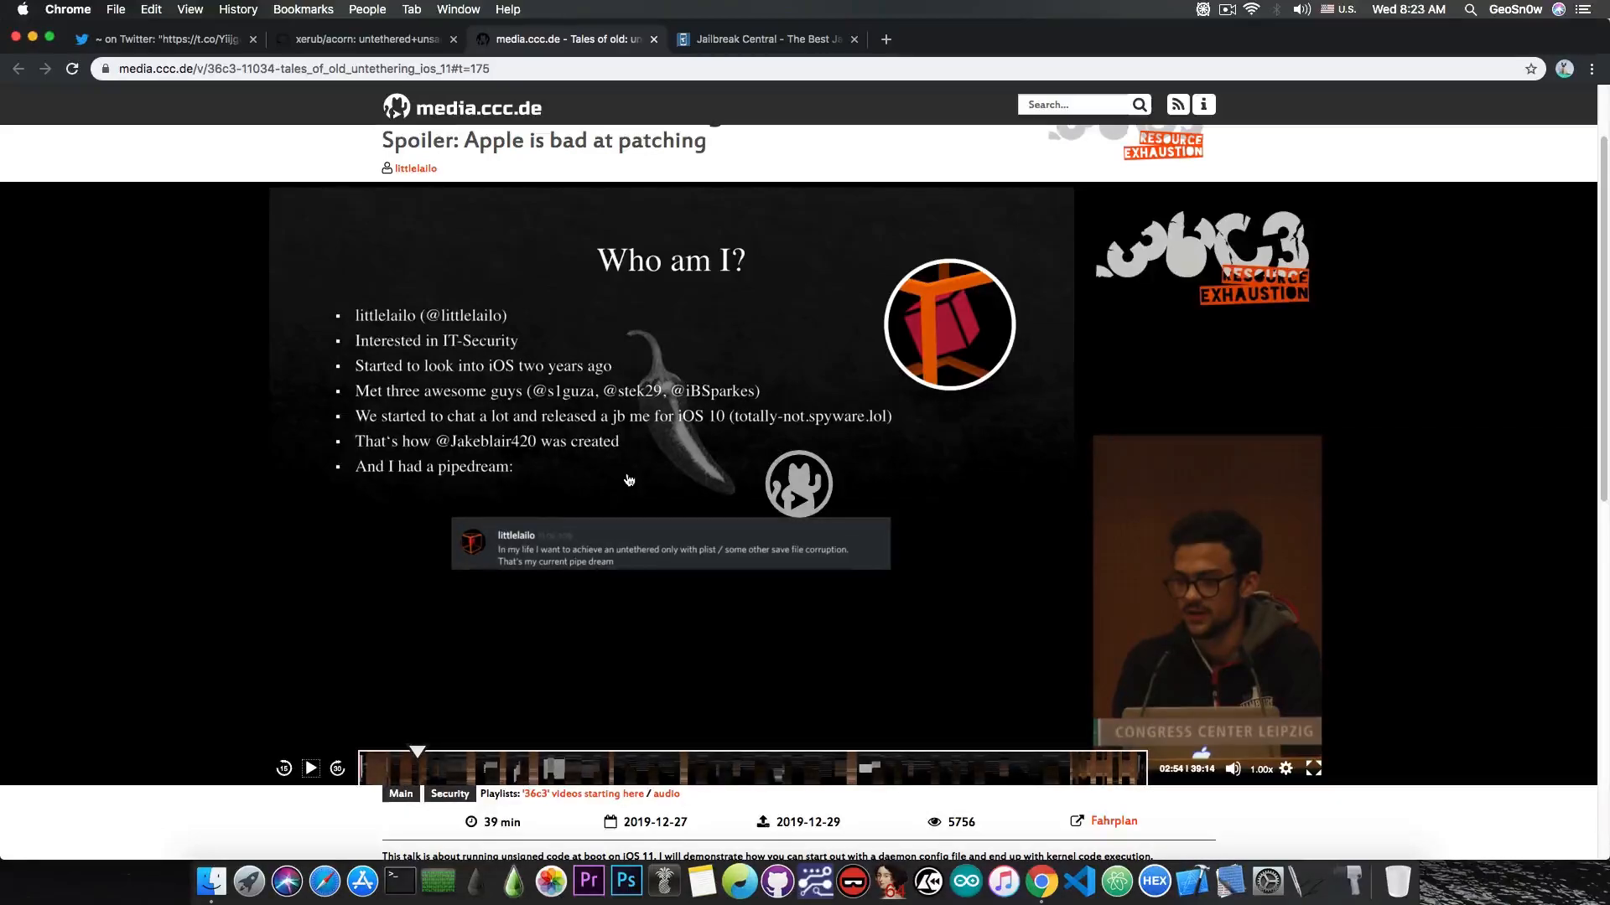
mouse_move(934, 409)
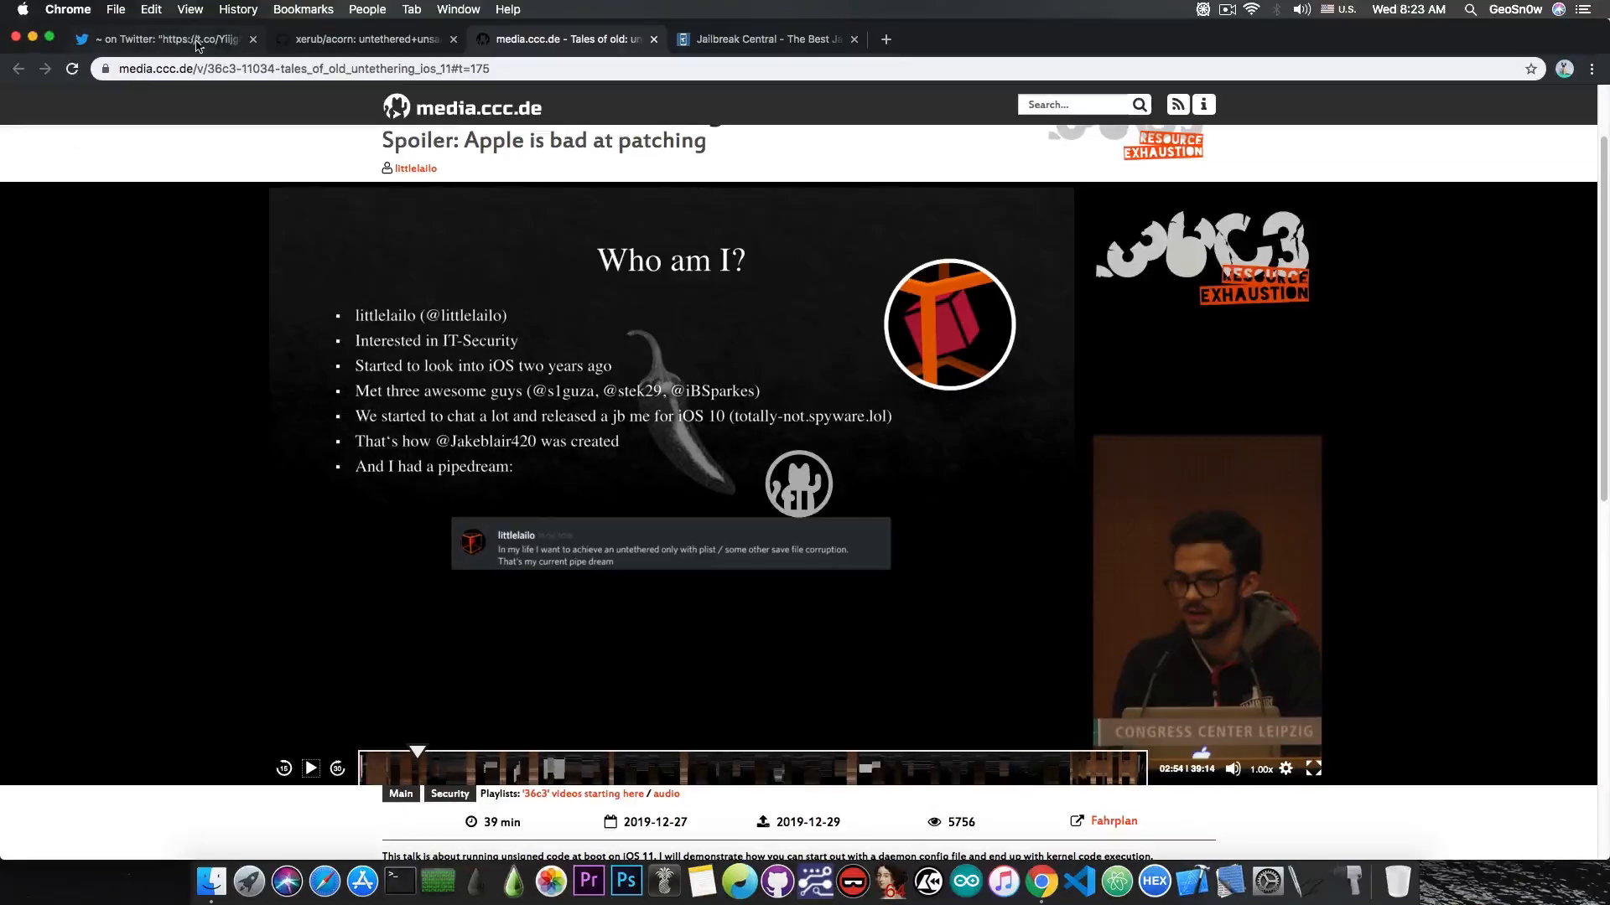
Return to the acorn repository's full file list and select untether.c.
click(364, 39)
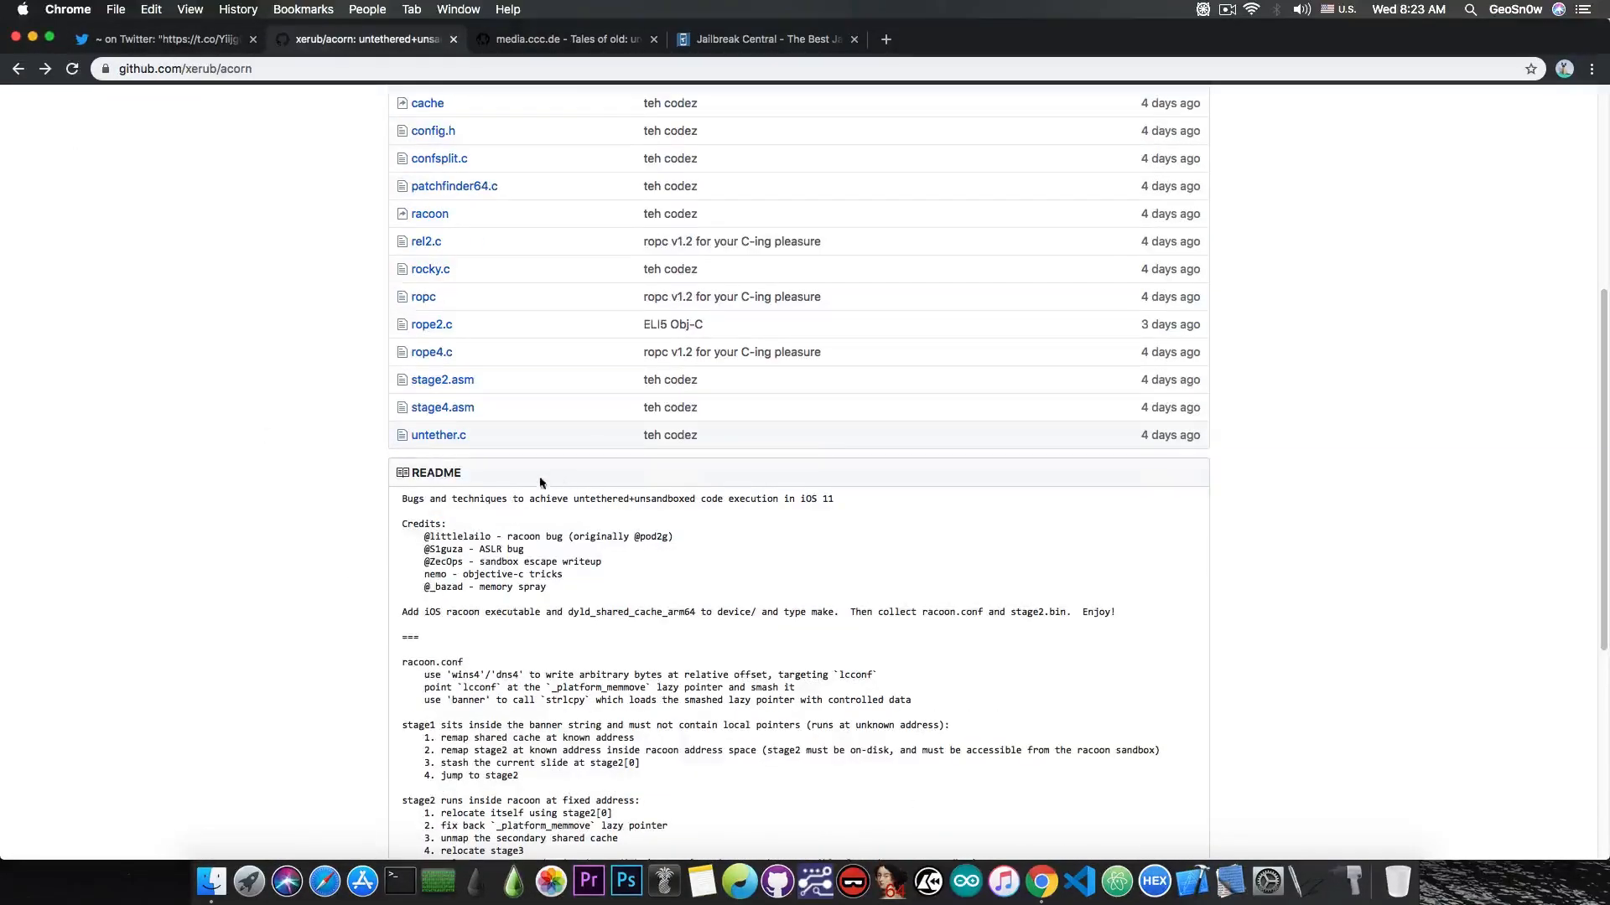
scroll(down, 3)
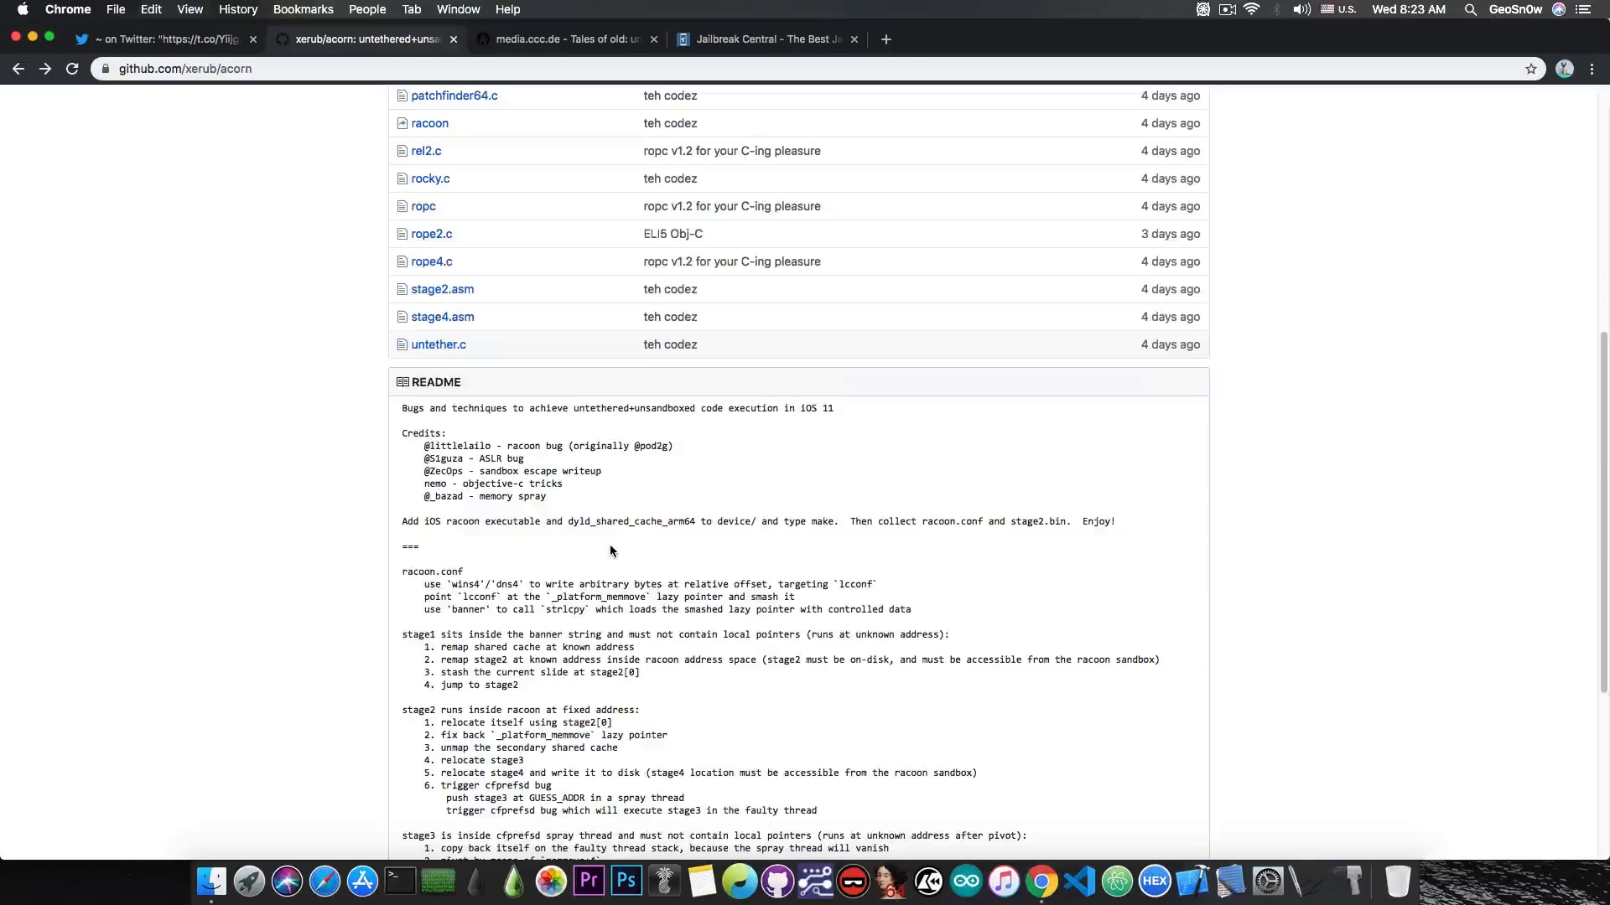
scroll(up, 3)
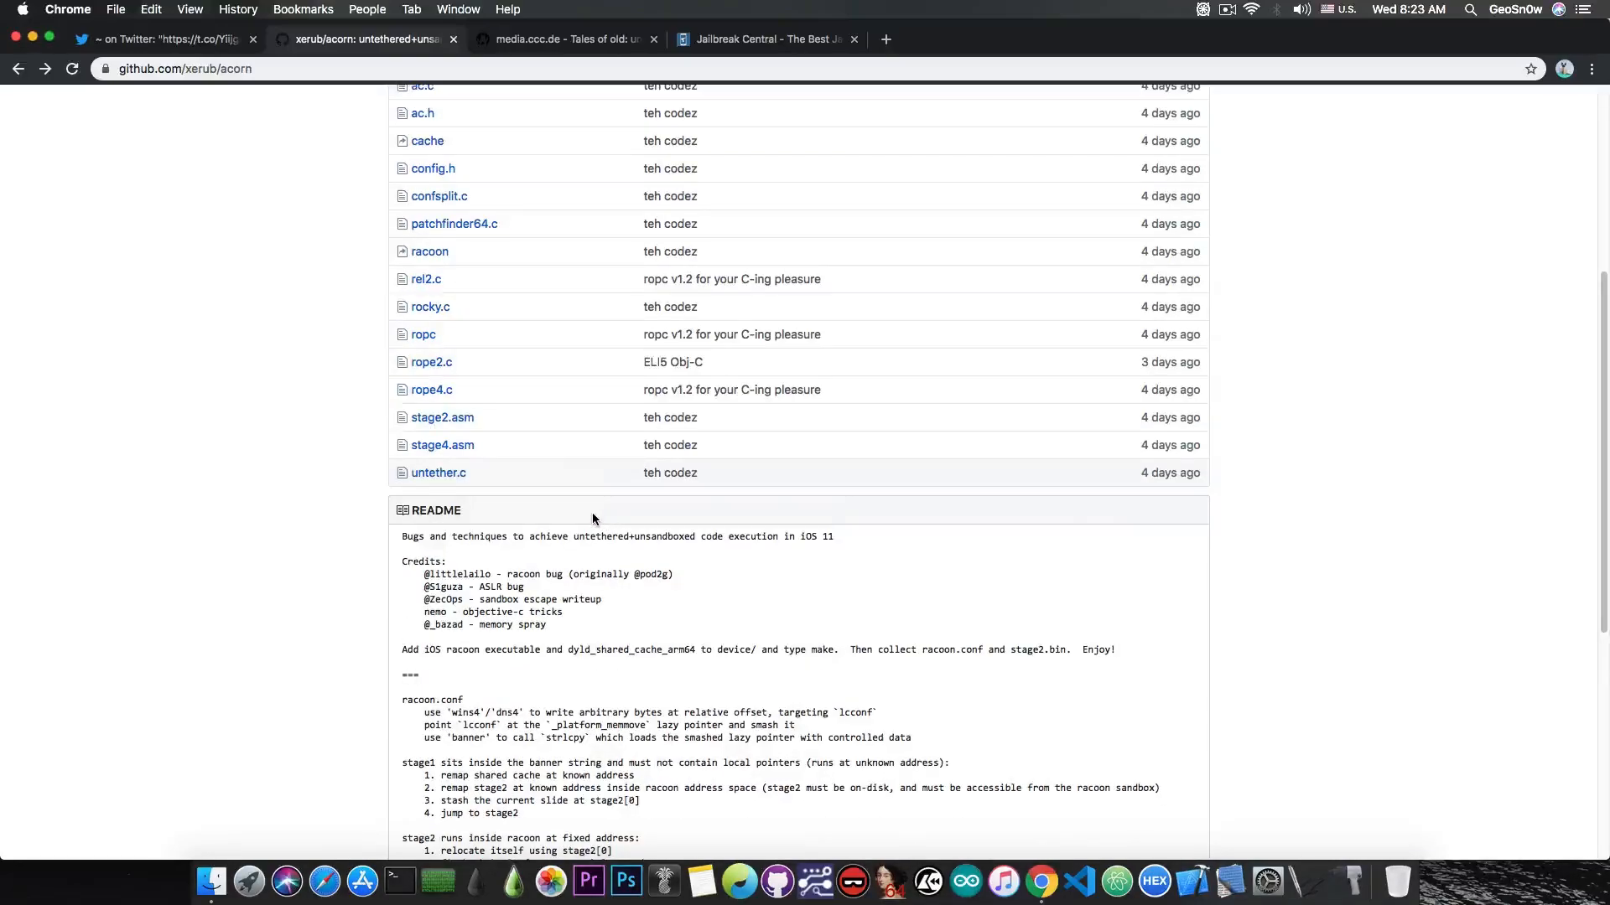
scroll(up, 3)
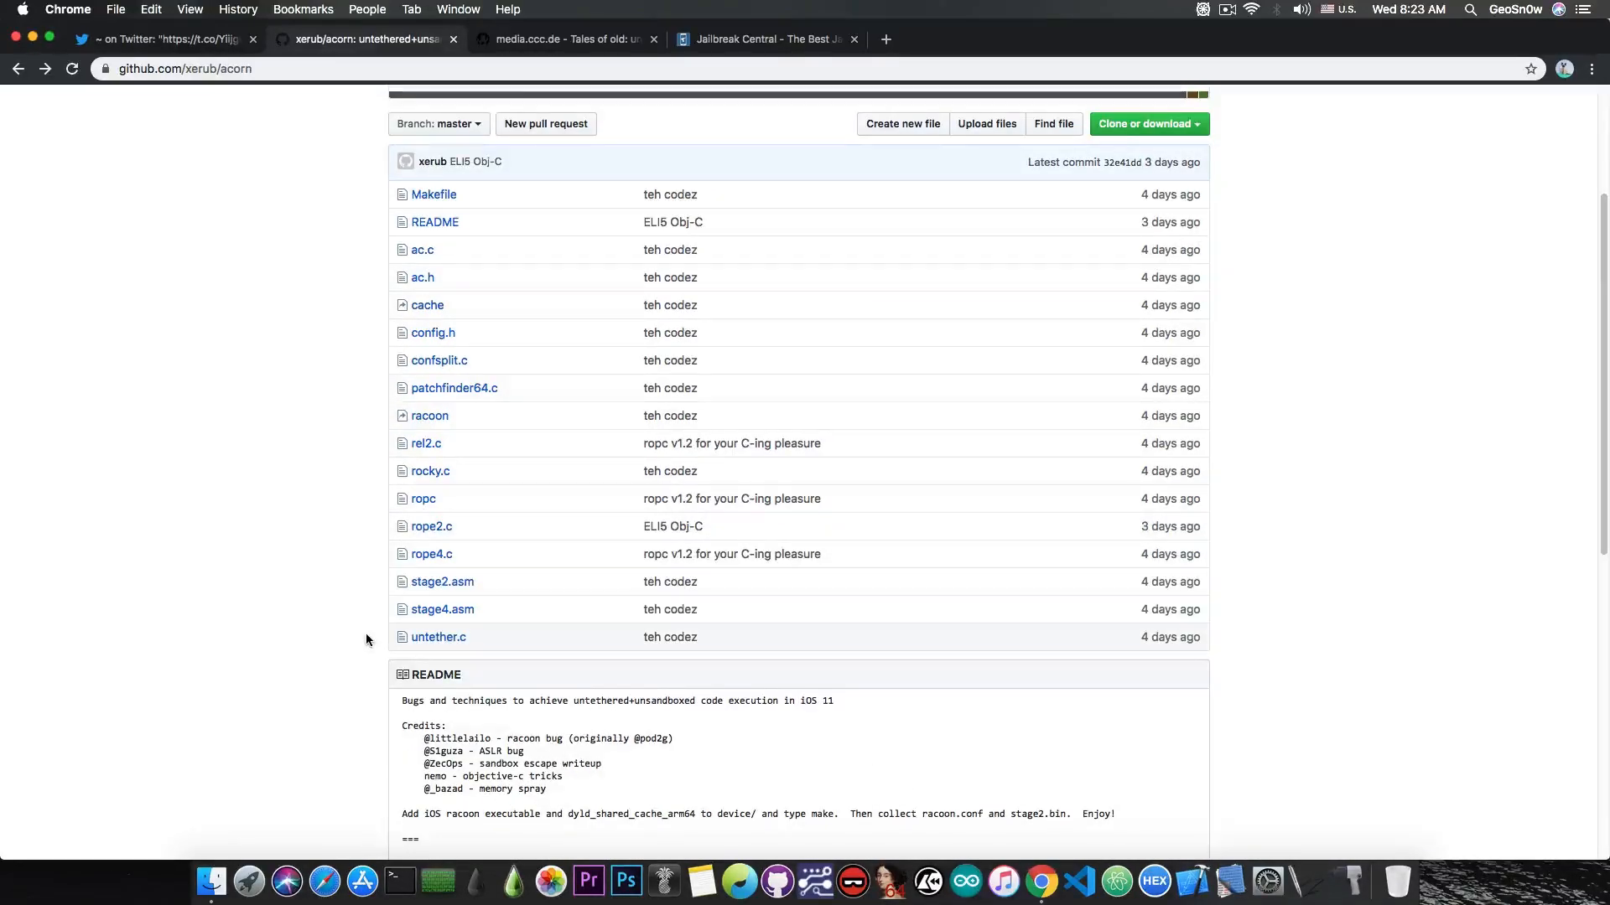
click(438, 637)
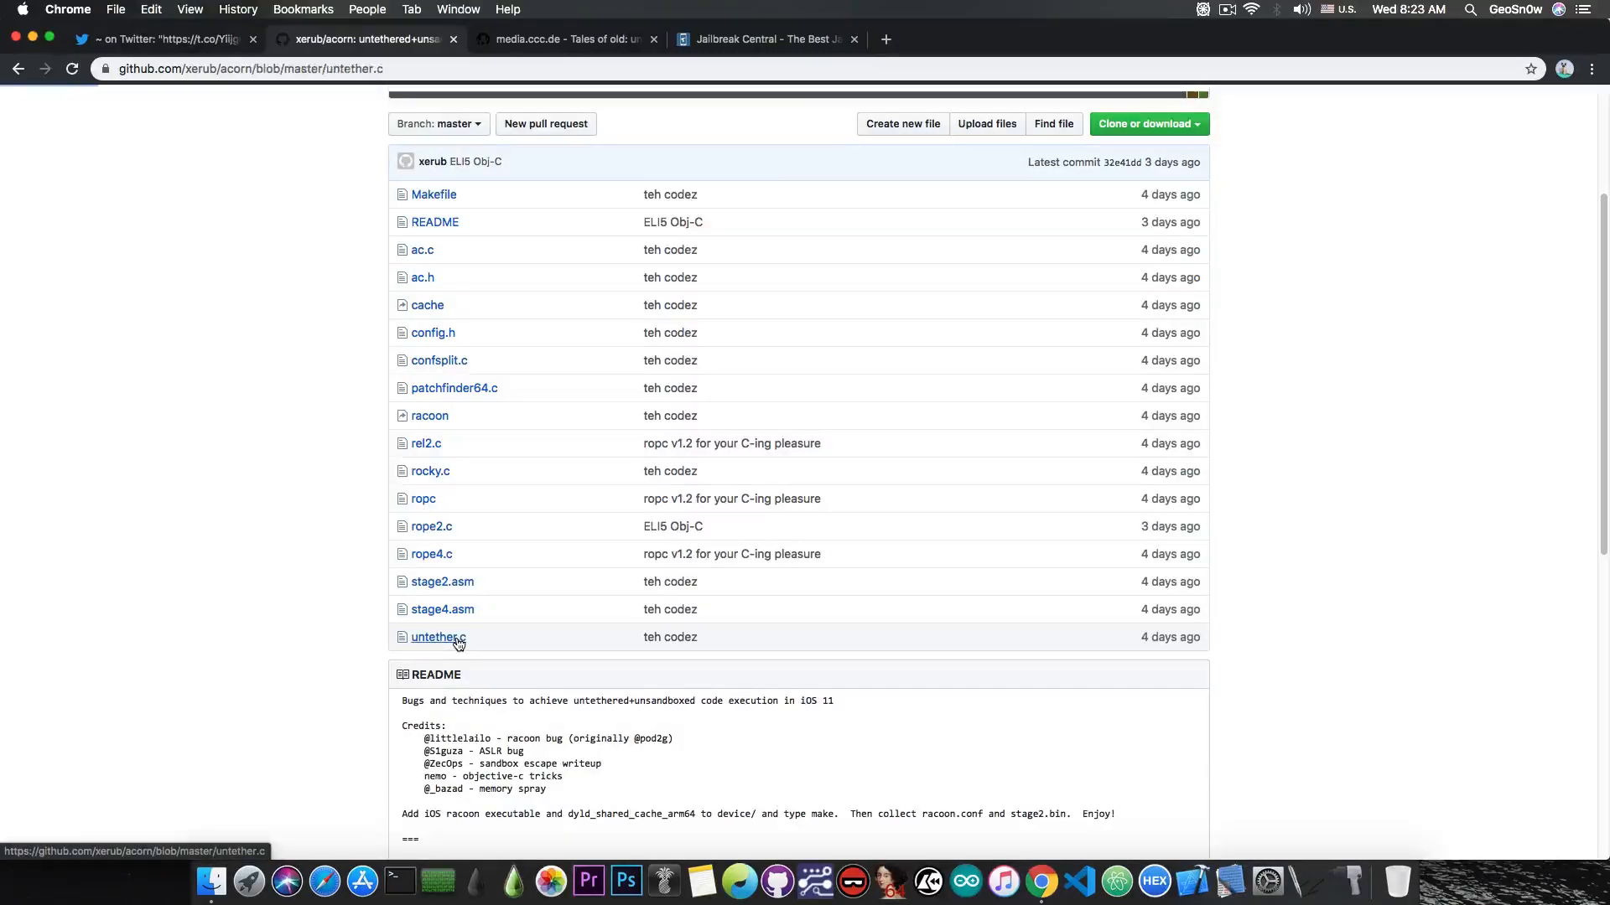
Read untether.c through its includes, dyld cache structs and export-trie parsing functions.
click(437, 637)
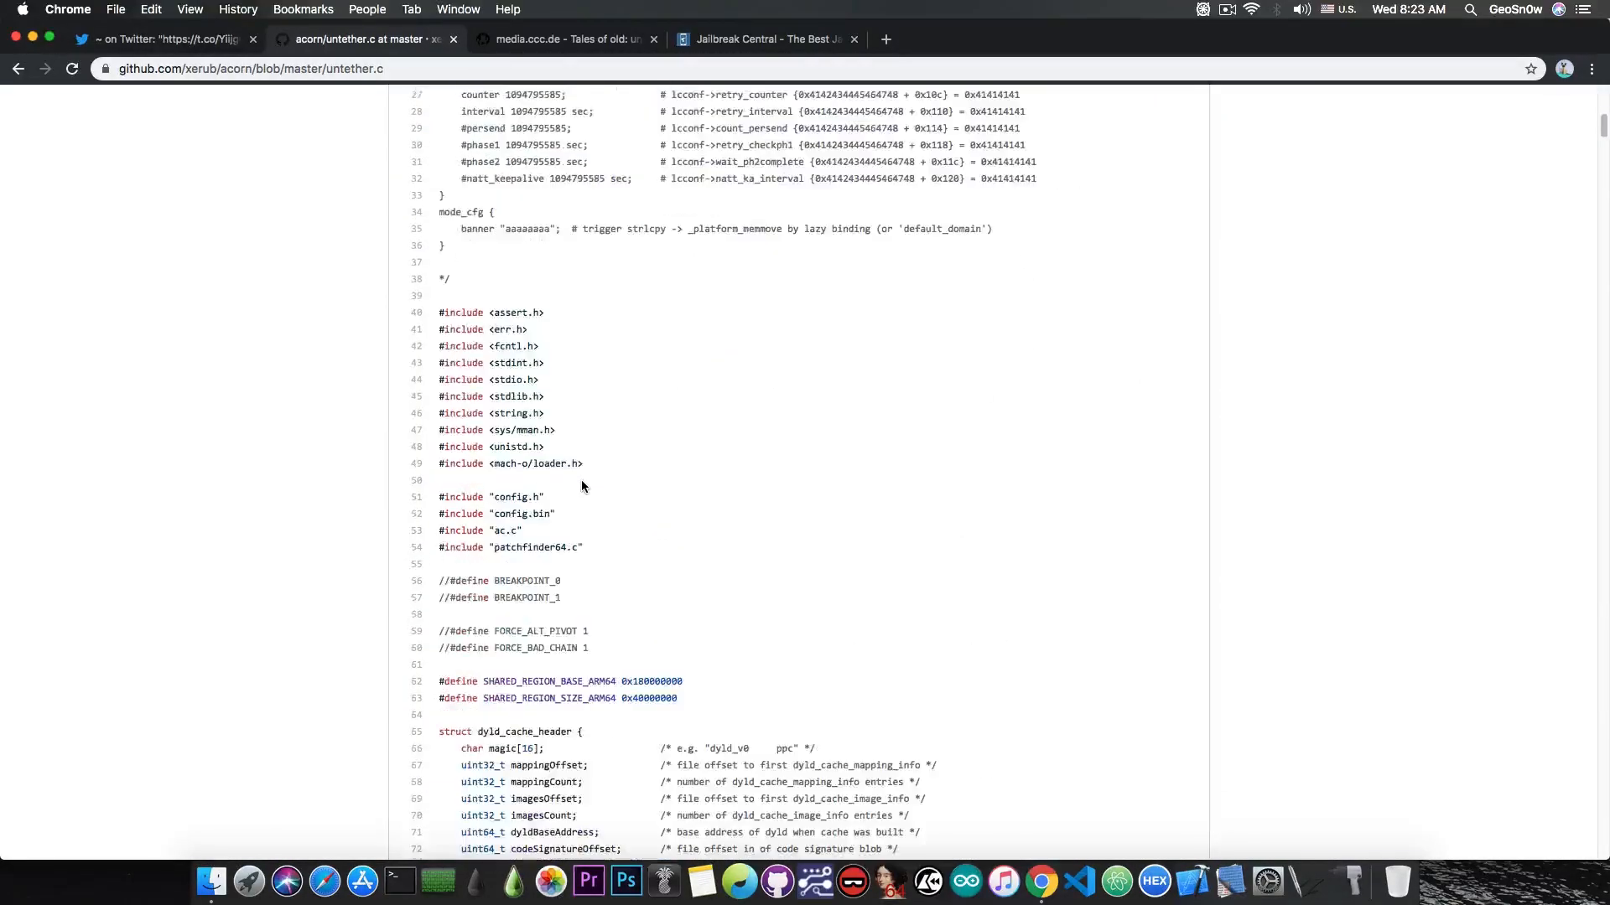
scroll(down, 3)
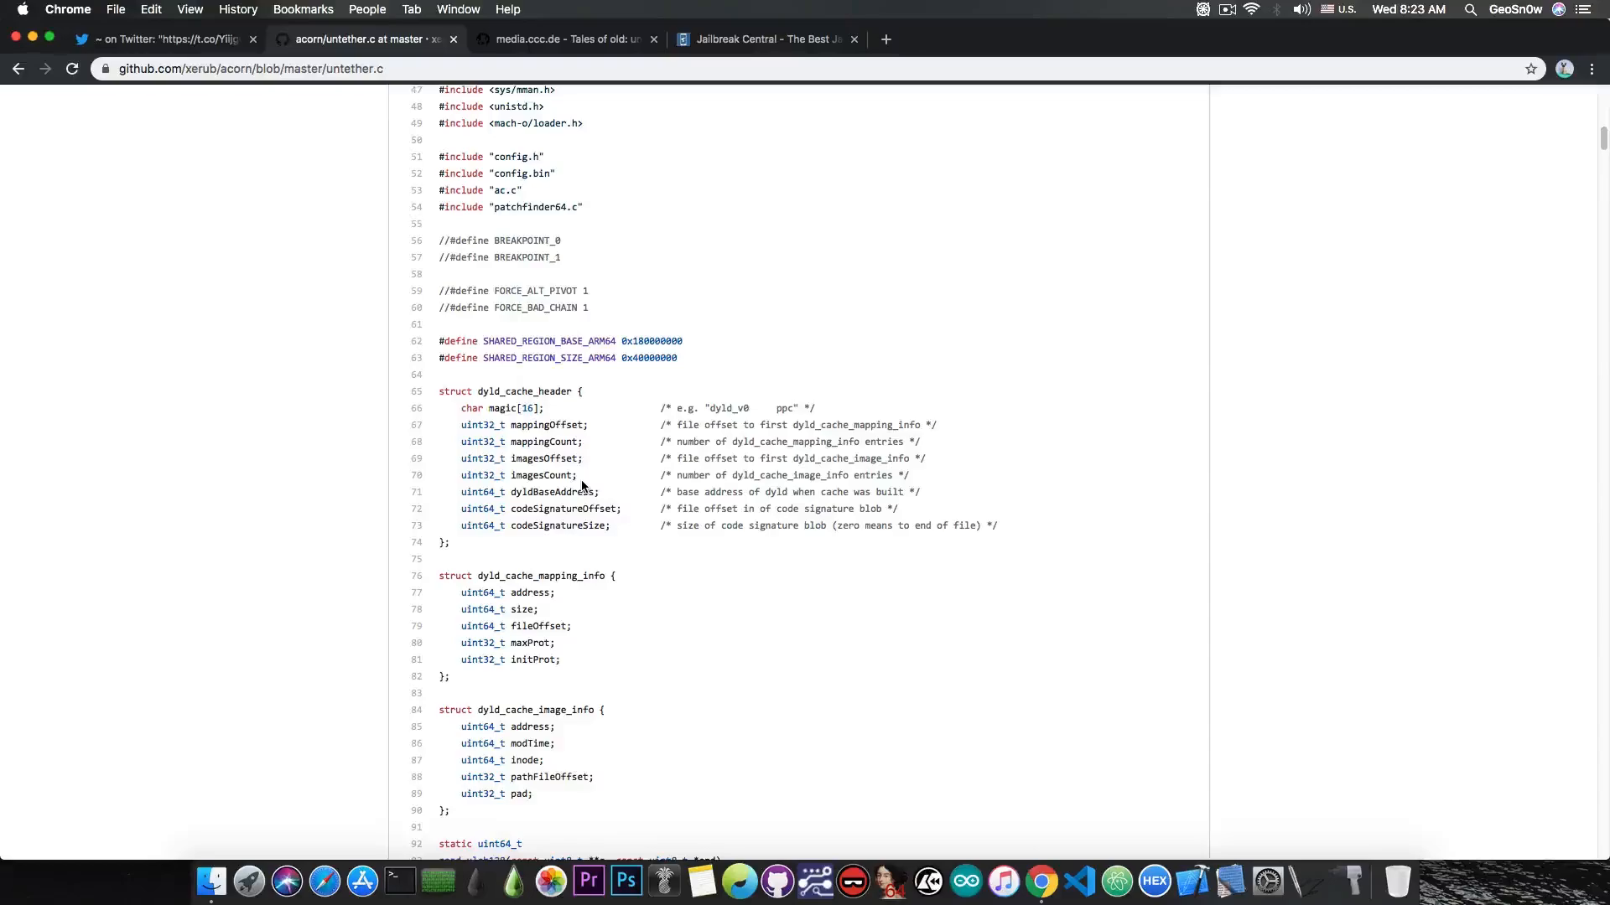
scroll(down, 3)
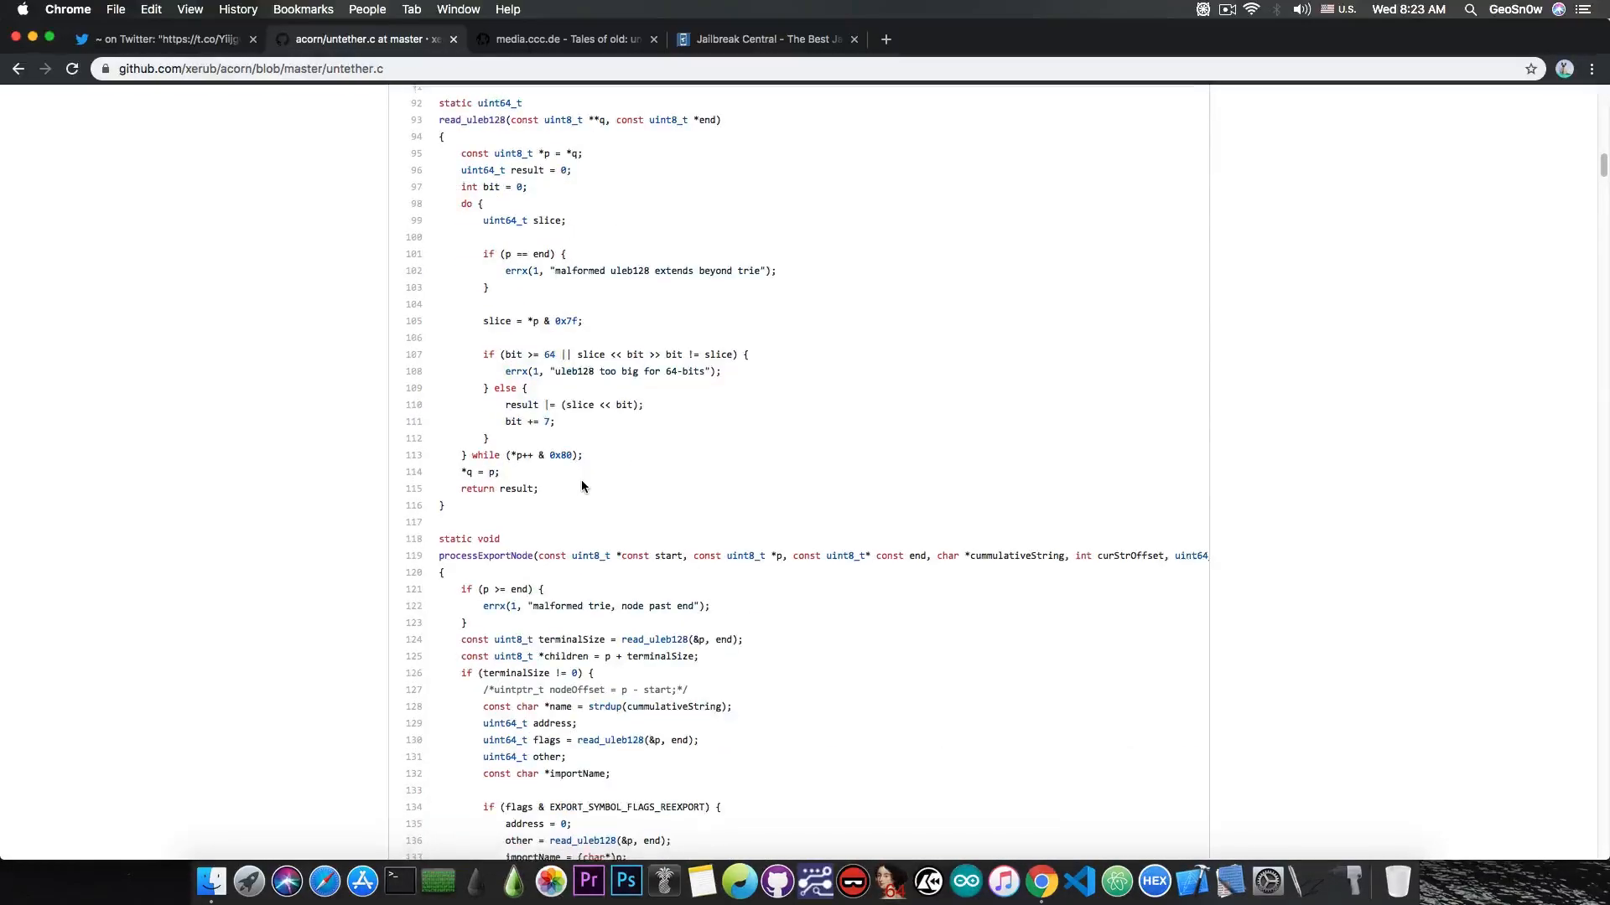
scroll(down, 3)
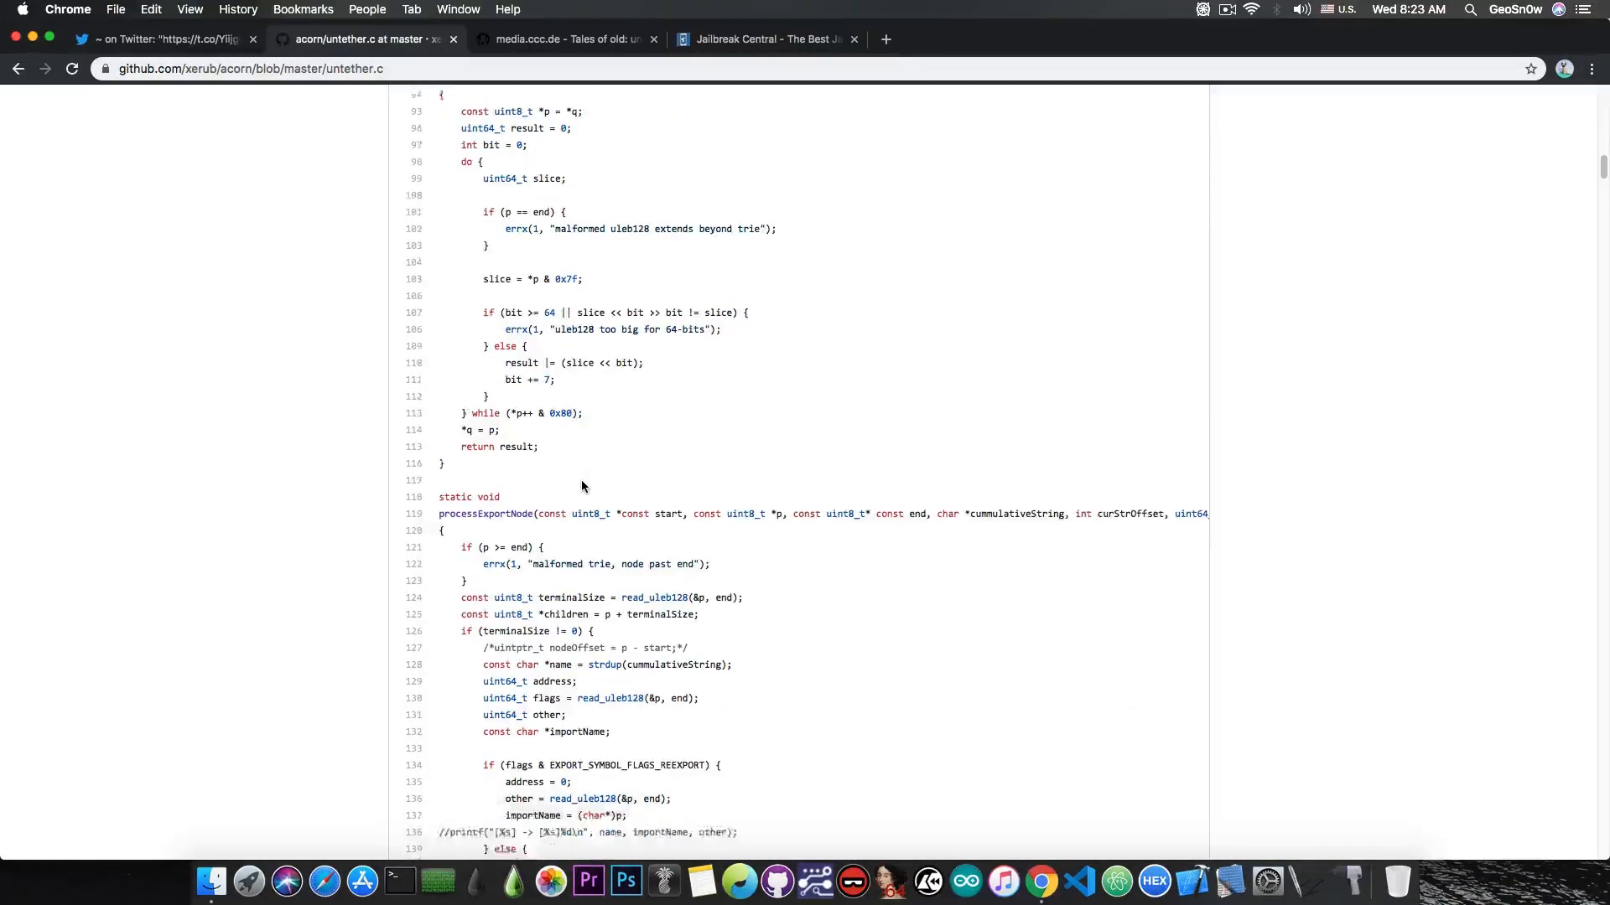
scroll(down, 3)
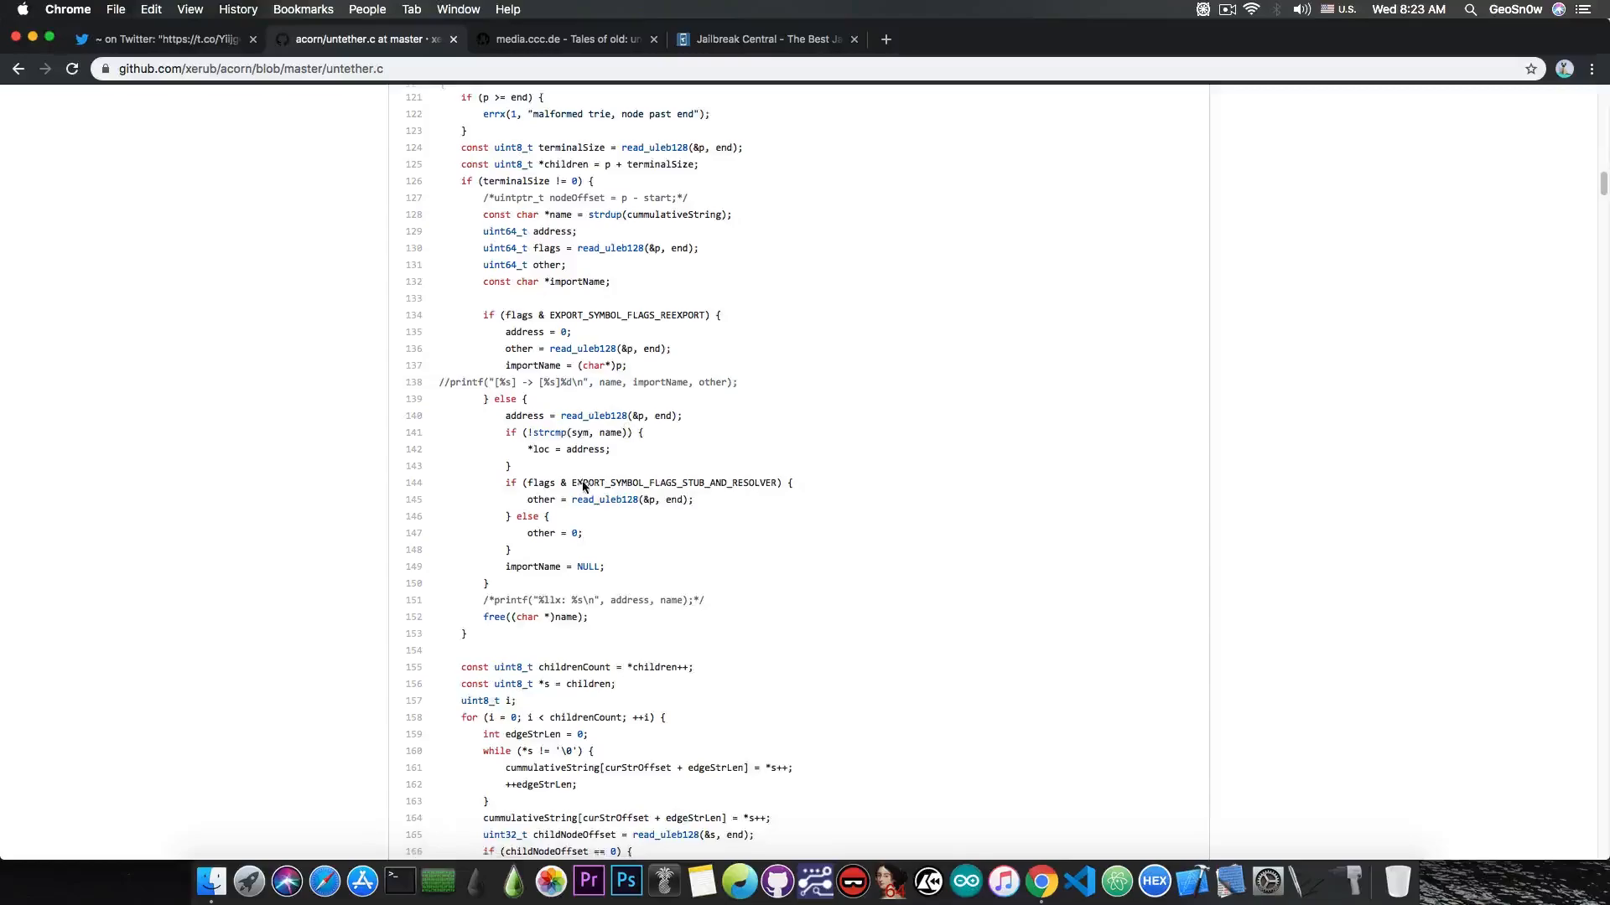
scroll(down, 3)
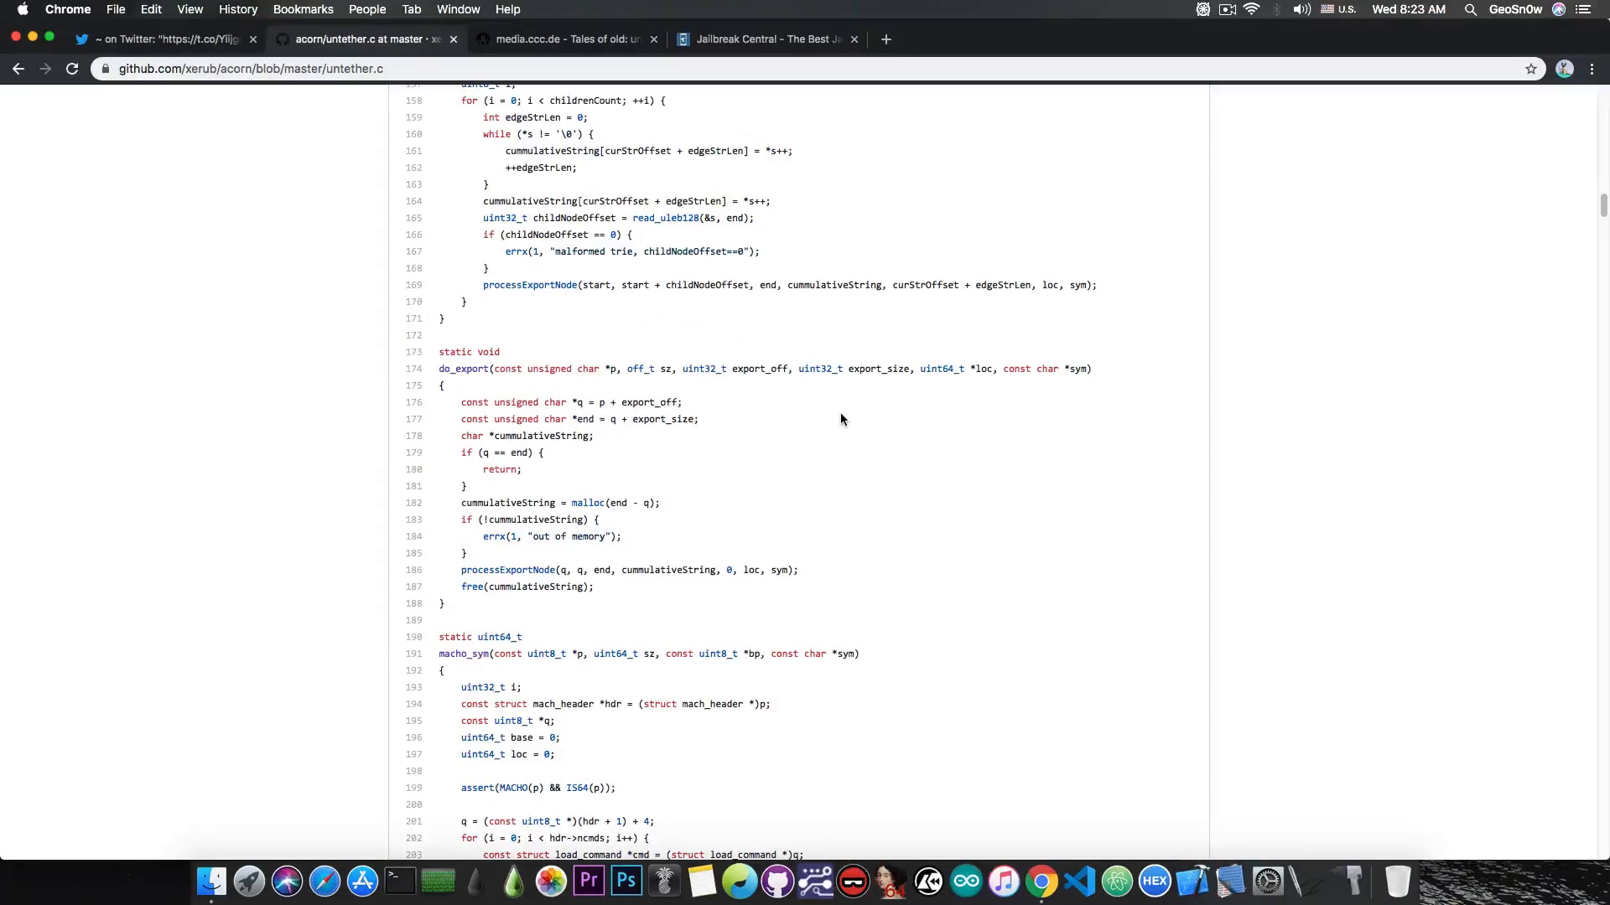
scroll(down, 3)
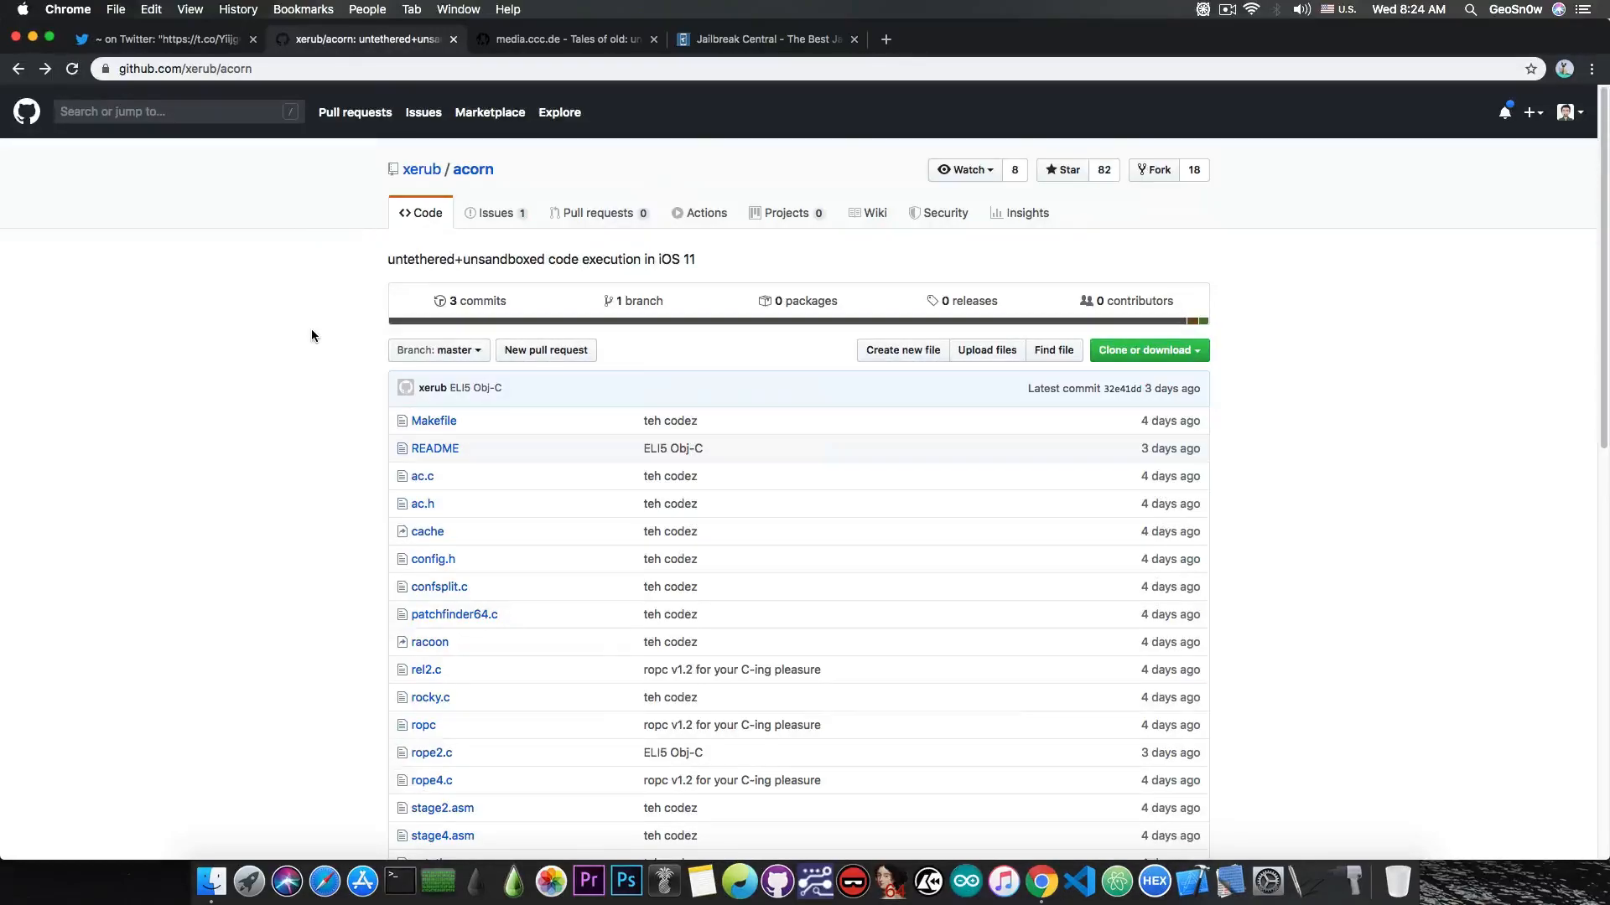
Scroll the acorn repository page back toward its file list.
scroll(down, 3)
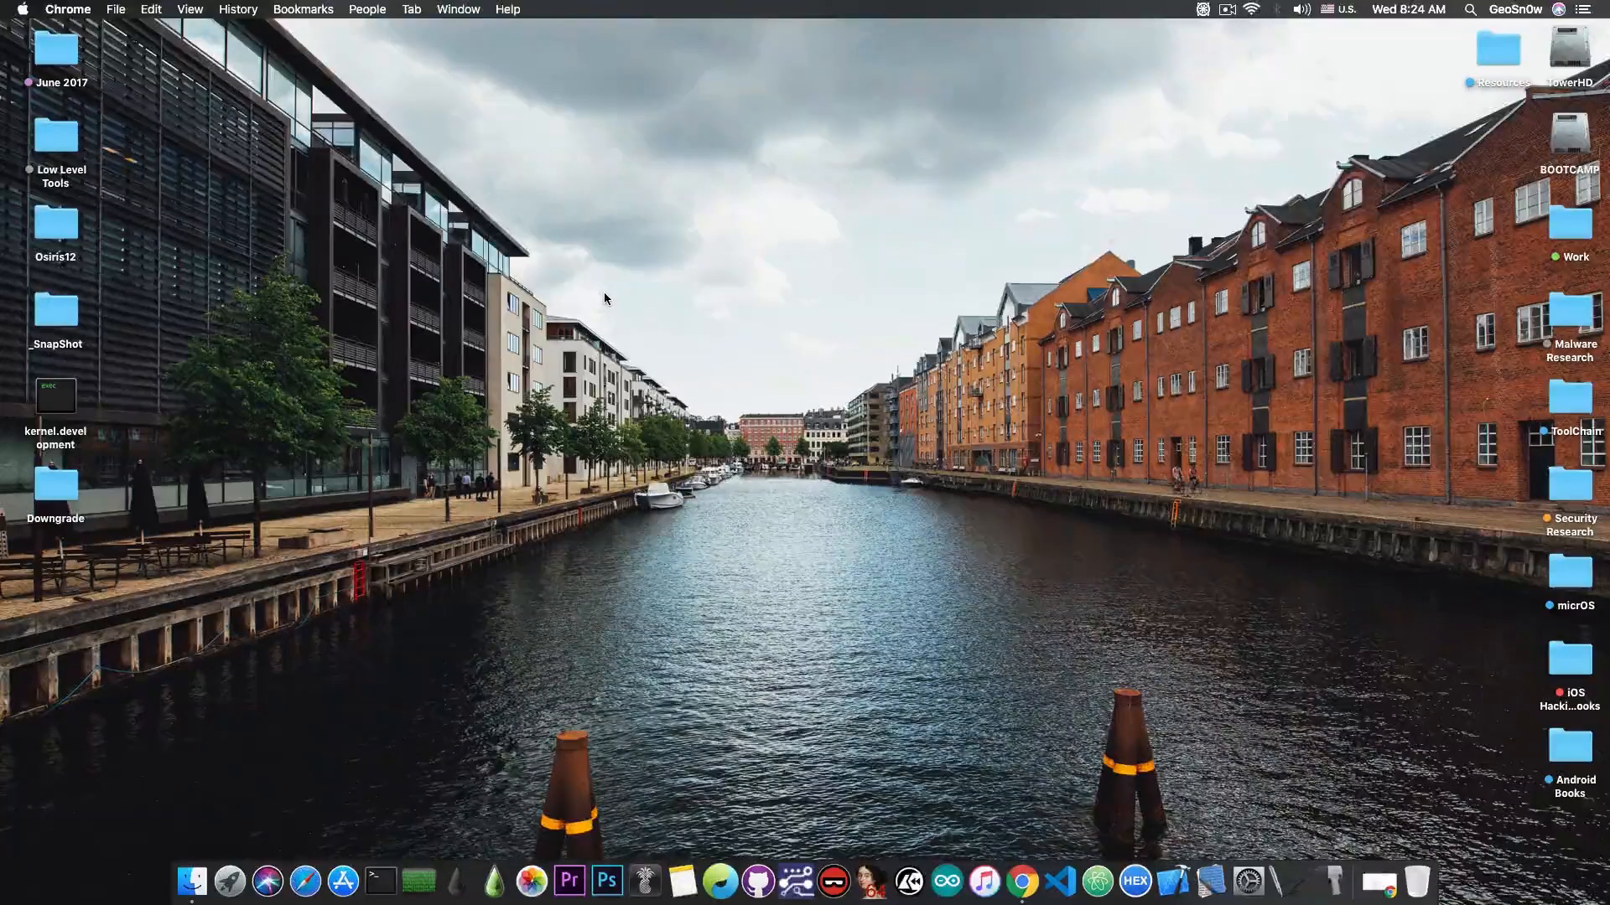
mouse_move(575, 288)
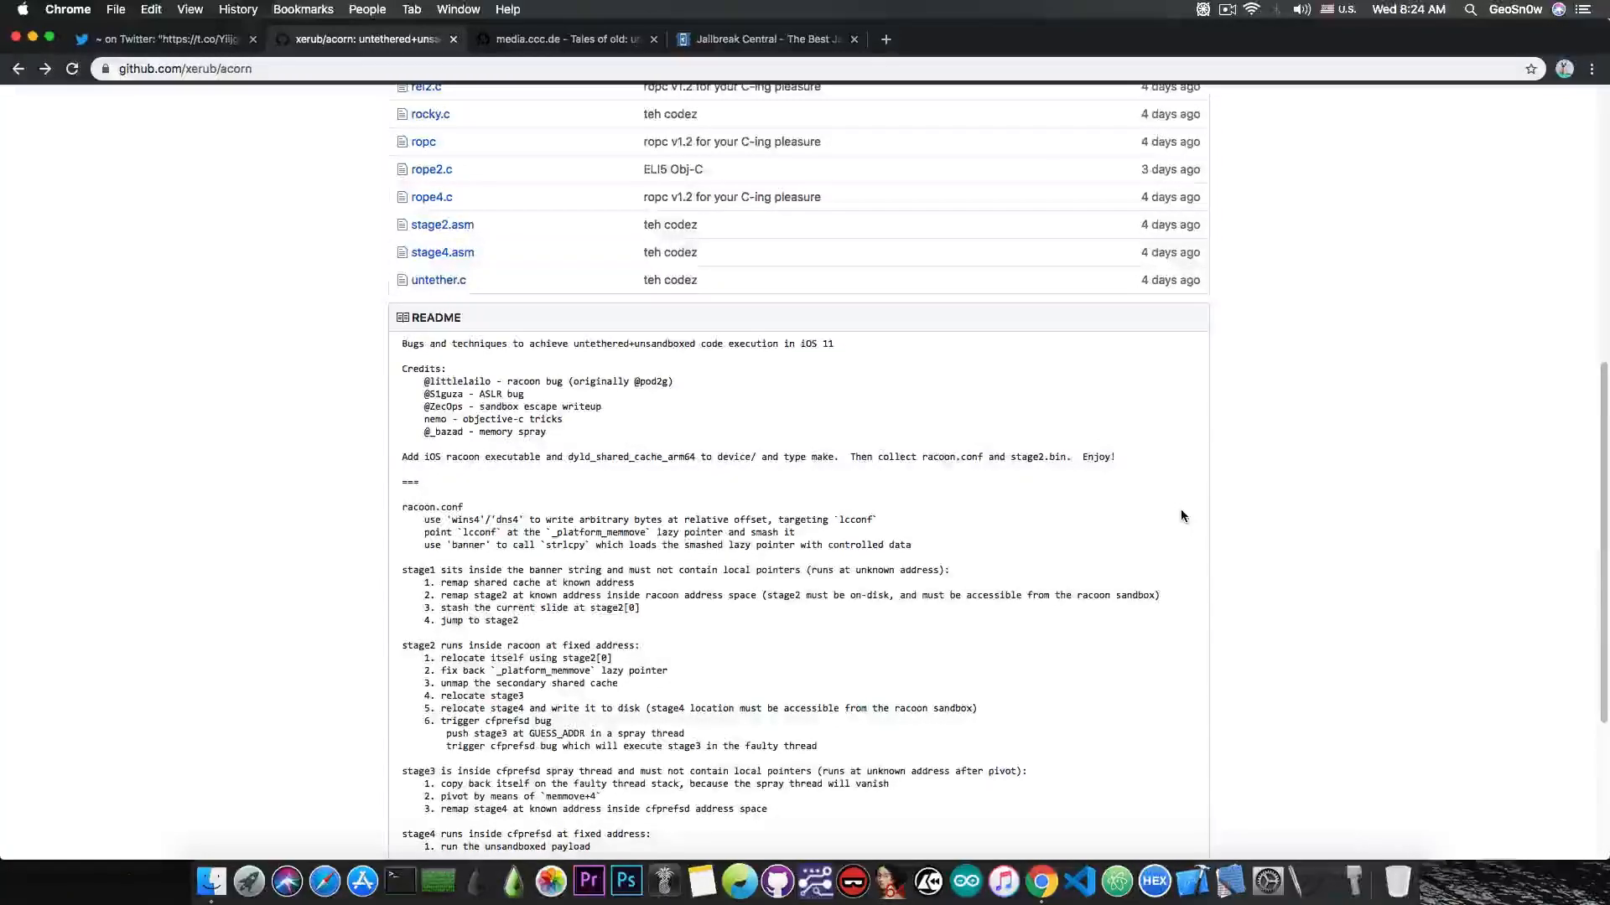
mouse_move(1165, 500)
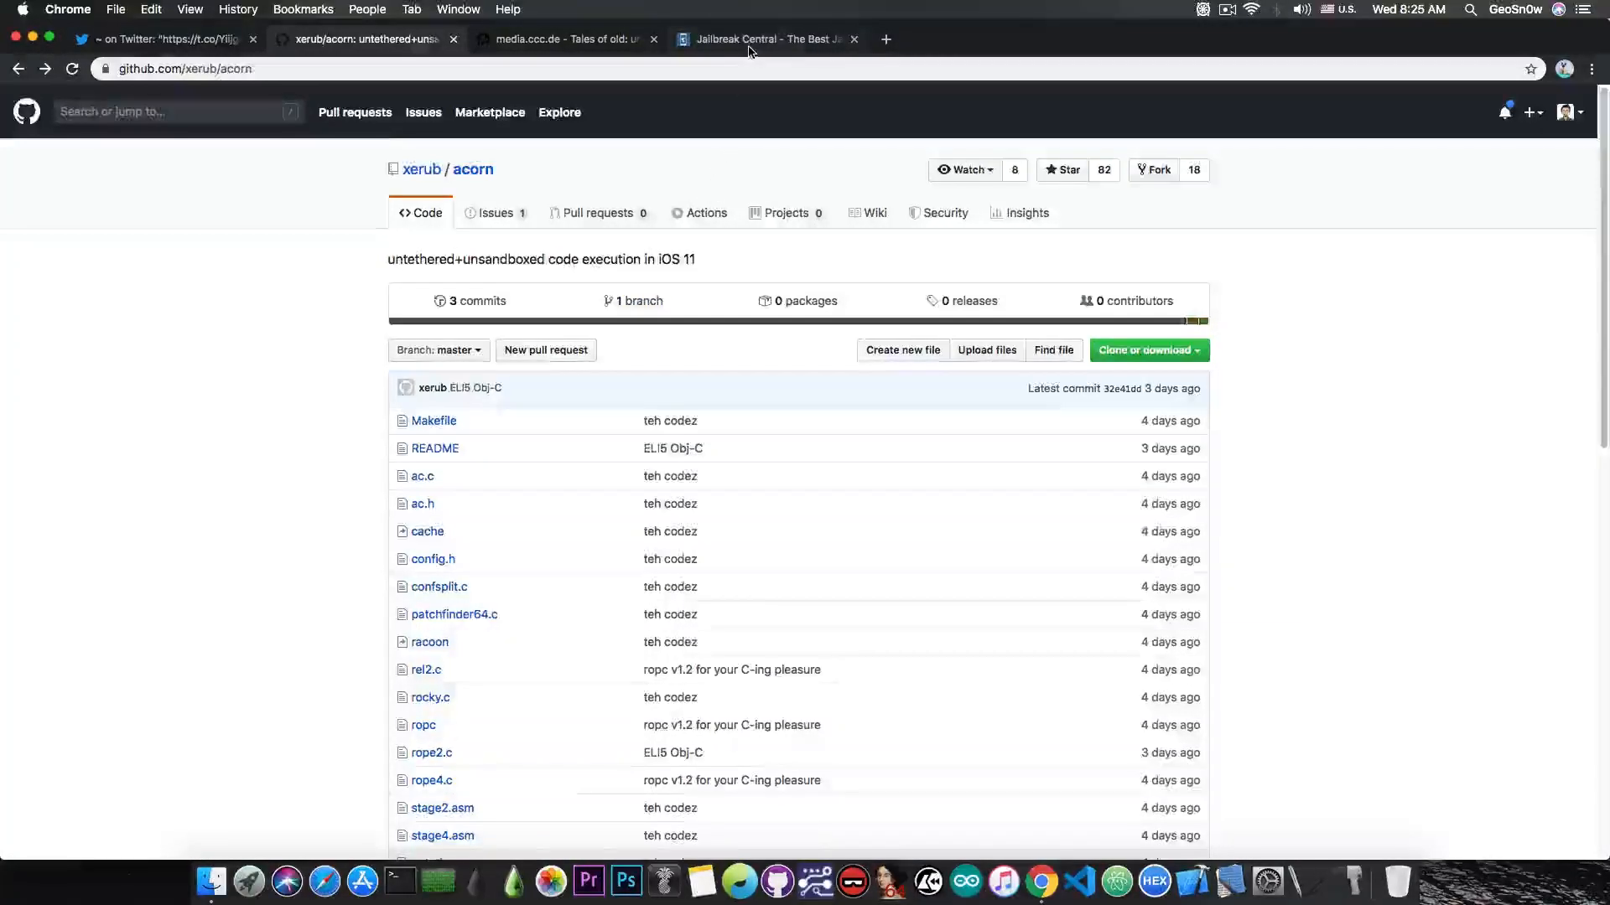
Switch from the acorn README to the Jailbreak Central forum's category list.
click(764, 39)
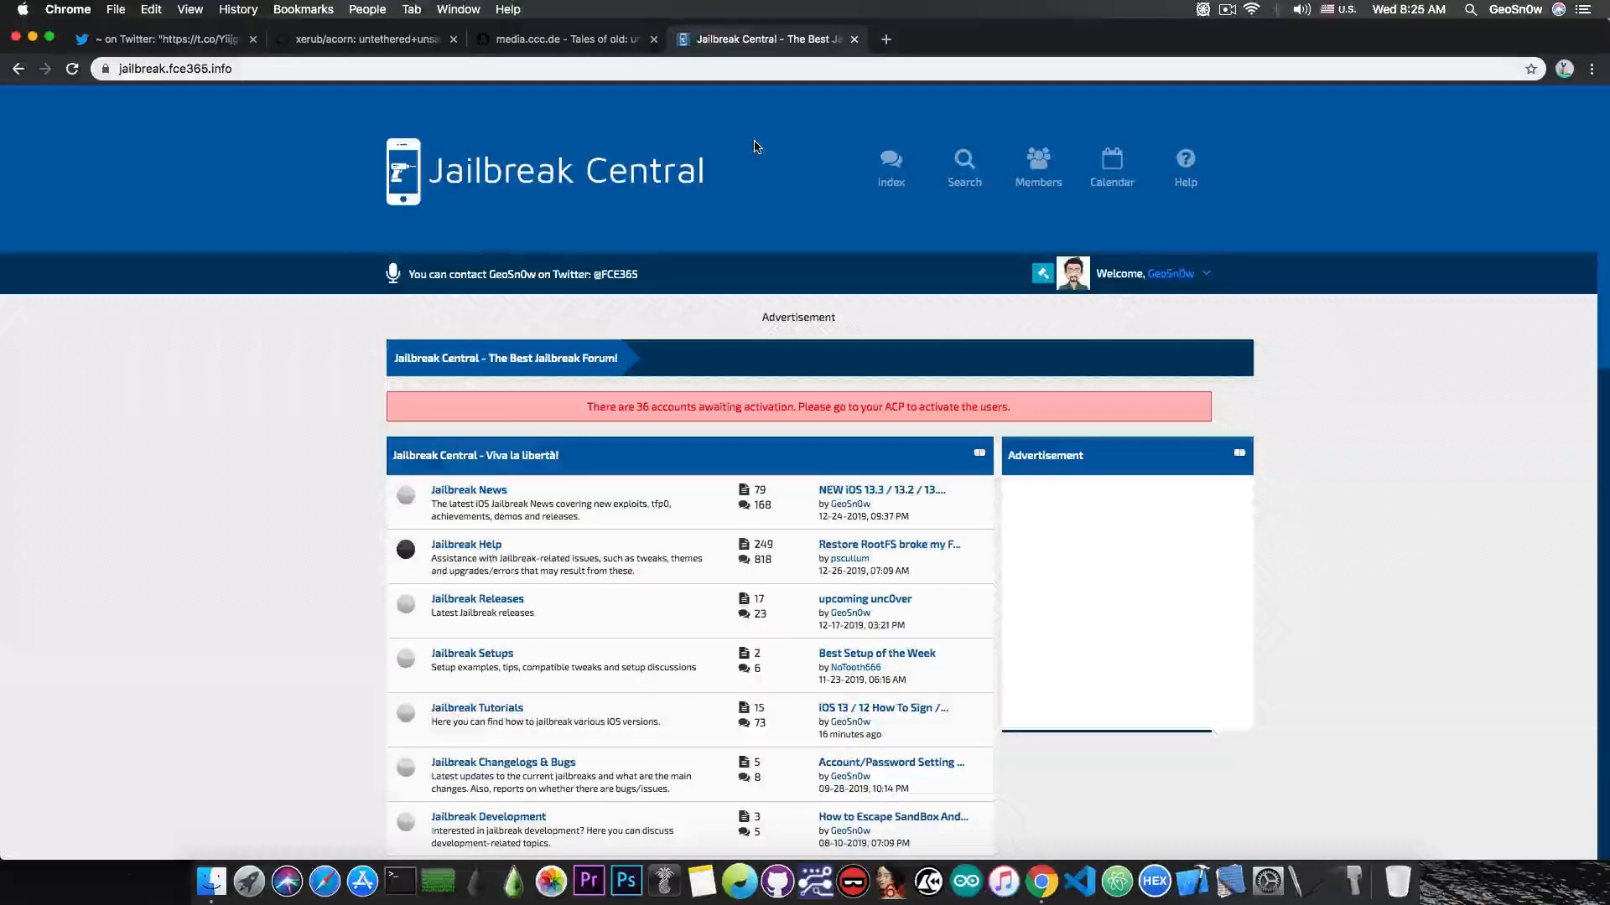
mouse_move(112, 597)
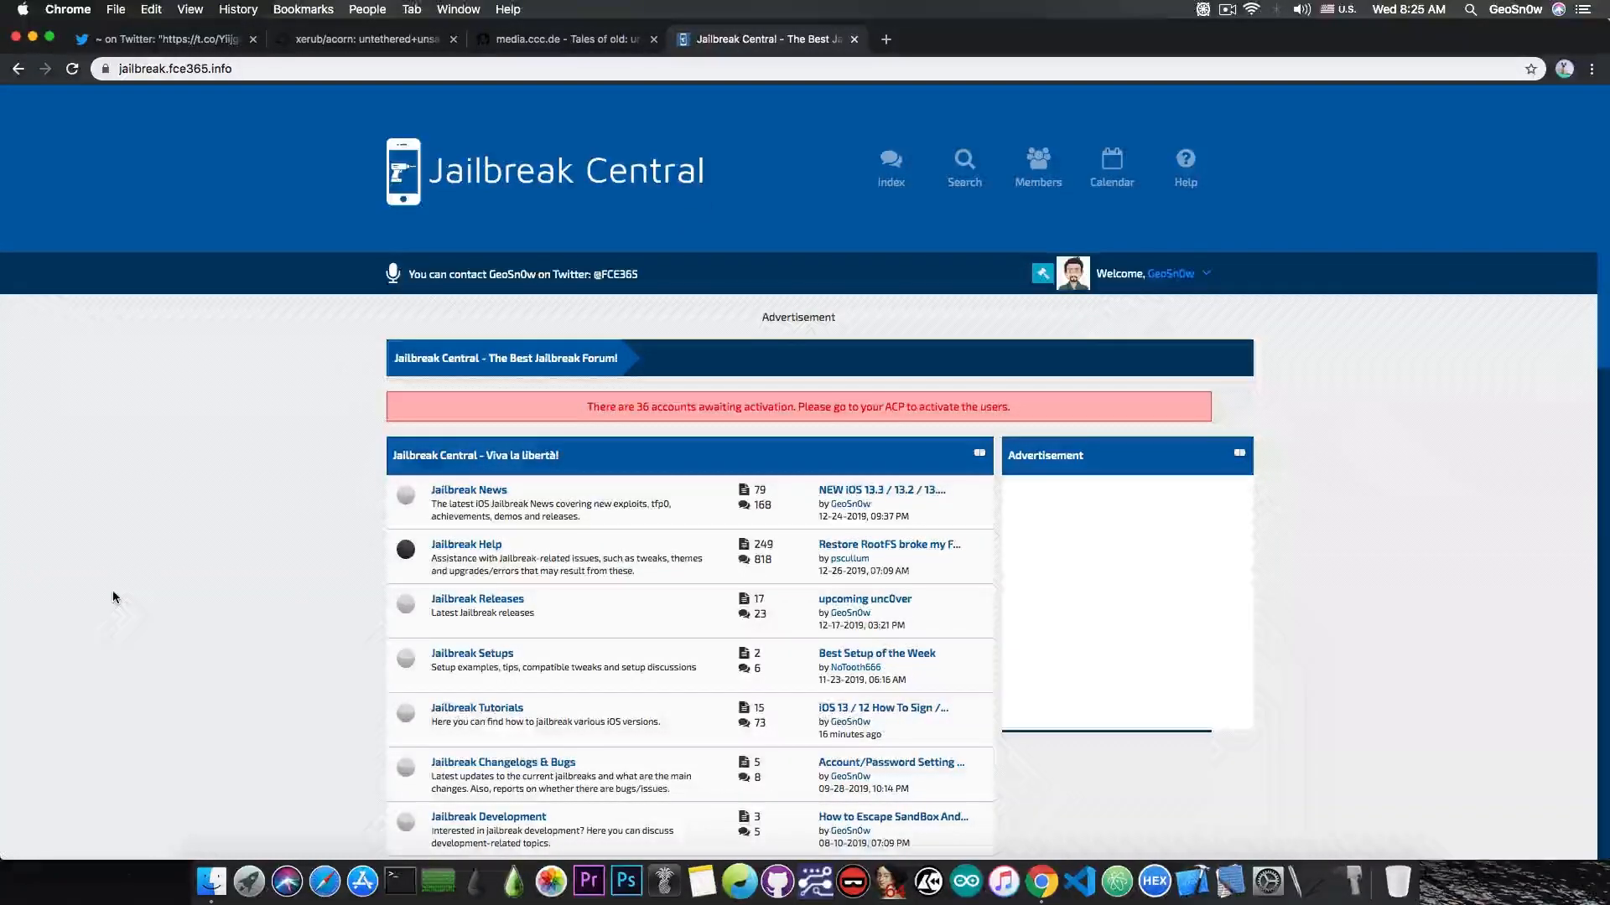